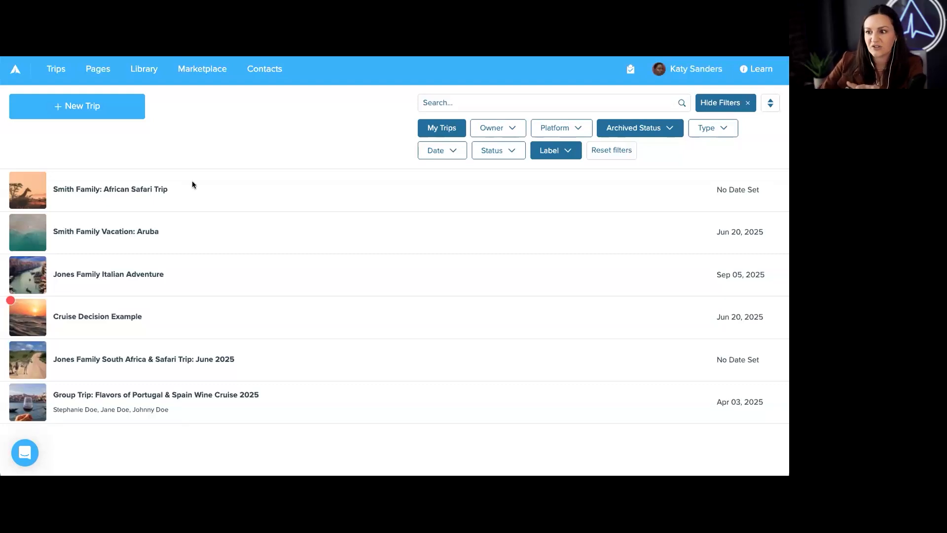
Open the Smith Family: African Safari Trip and add a new invoice, ILP-N06.
{"action": "left_click", "coordinate": [110, 190]}
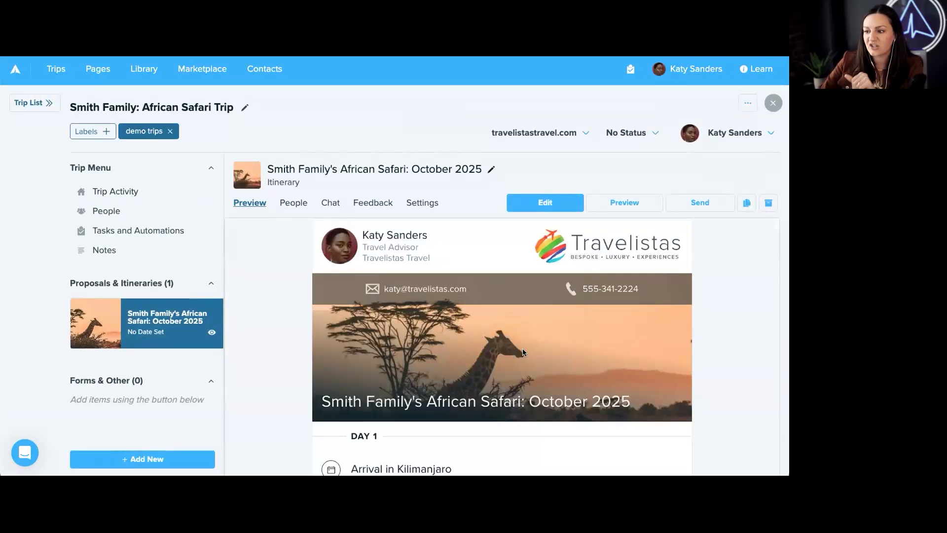
{"action": "scroll", "scroll_direction": "down", "scroll_amount": 3}
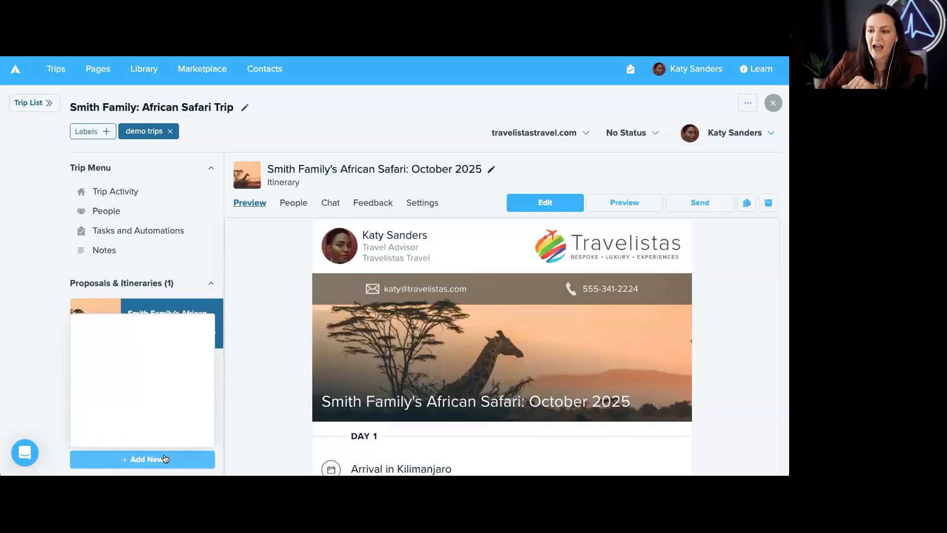
{"action": "left_click", "coordinate": [142, 459]}
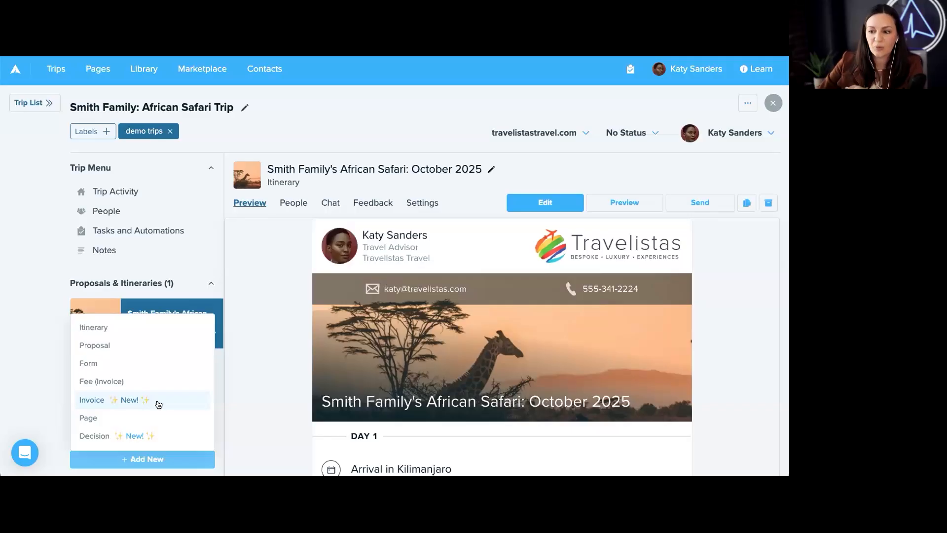
{"action": "left_click", "coordinate": [99, 400]}
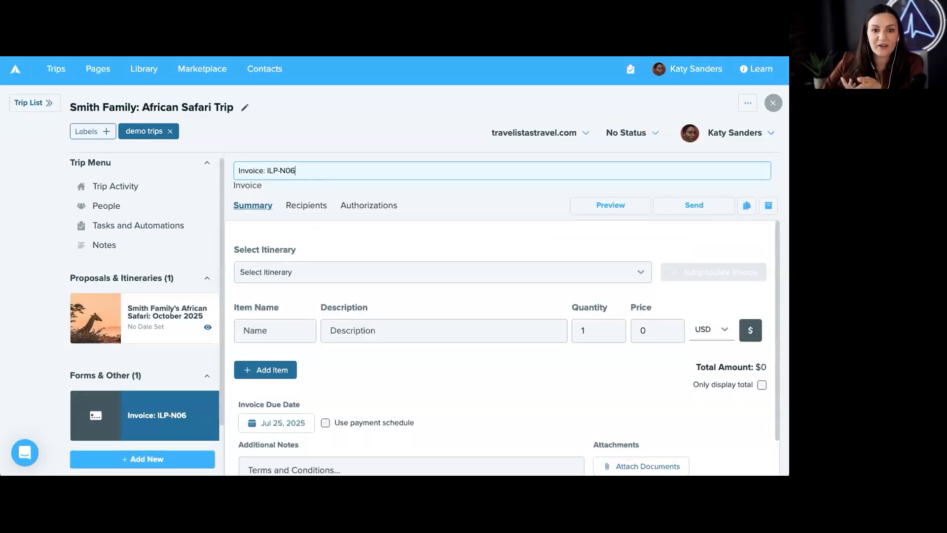
{"action": "mouse_move", "coordinate": [516, 241]}
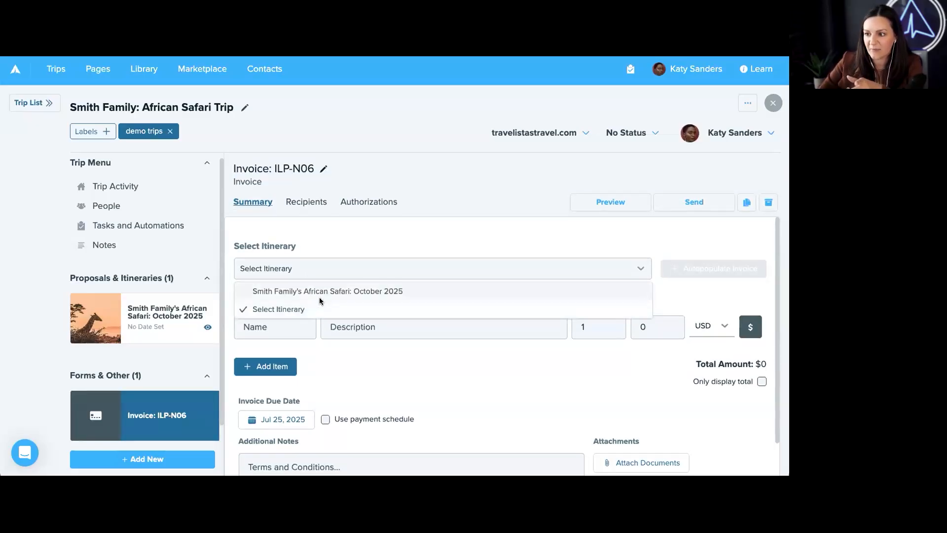
{"action": "mouse_move", "coordinate": [416, 298]}
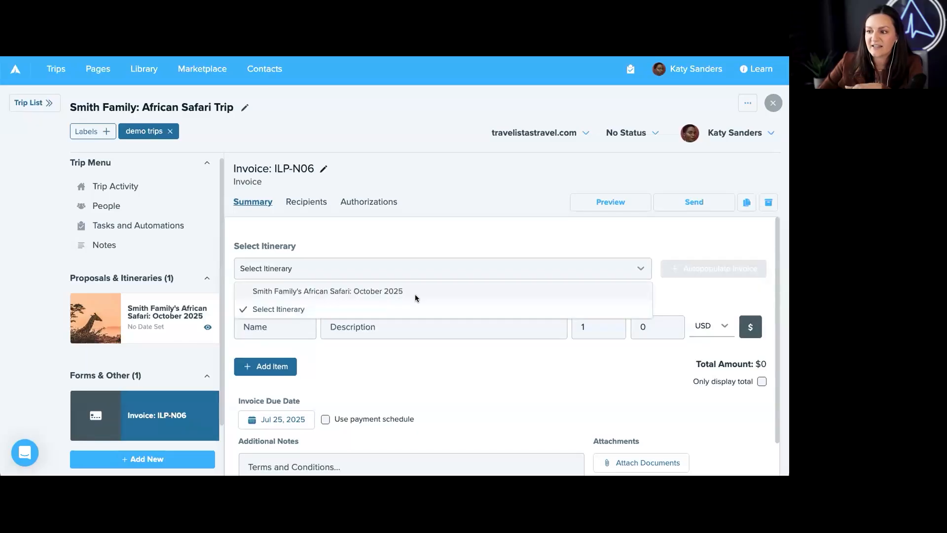
Select the itinerary Smith Family's African Safari: October 2025 for invoice ILP-N06.
{"action": "left_click", "coordinate": [326, 290]}
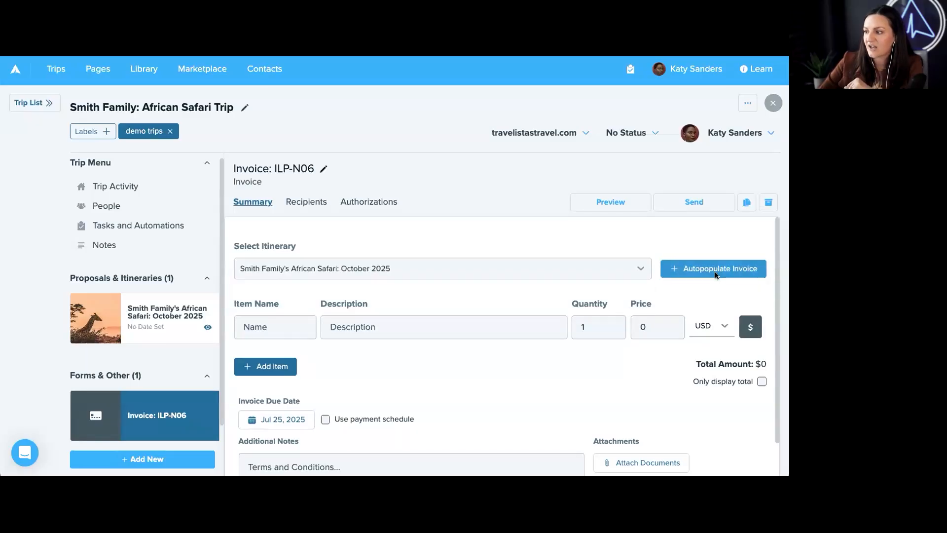
Autopopulate the invoice from the itinerary and set the Final Deposit price to 2000.
{"action": "left_click", "coordinate": [713, 268]}
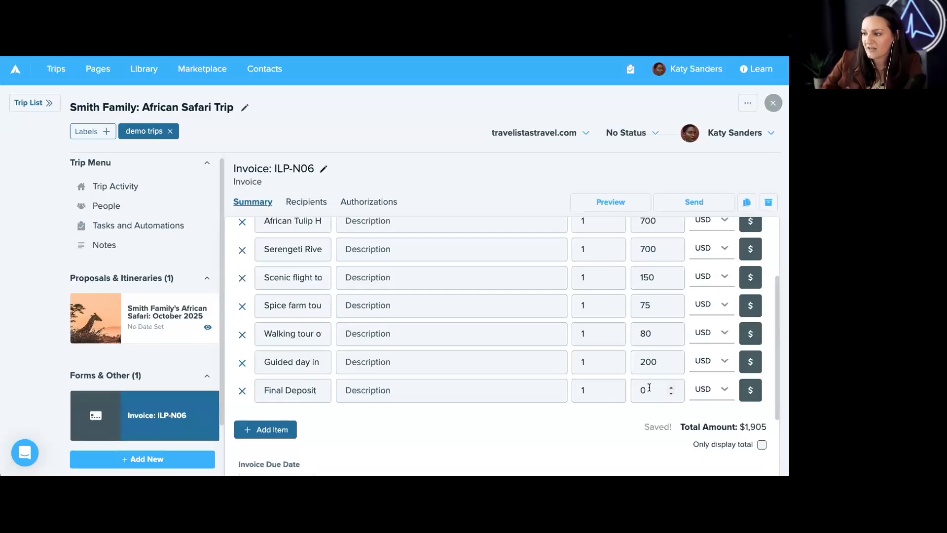
{"action": "triple_click", "coordinate": [644, 389]}
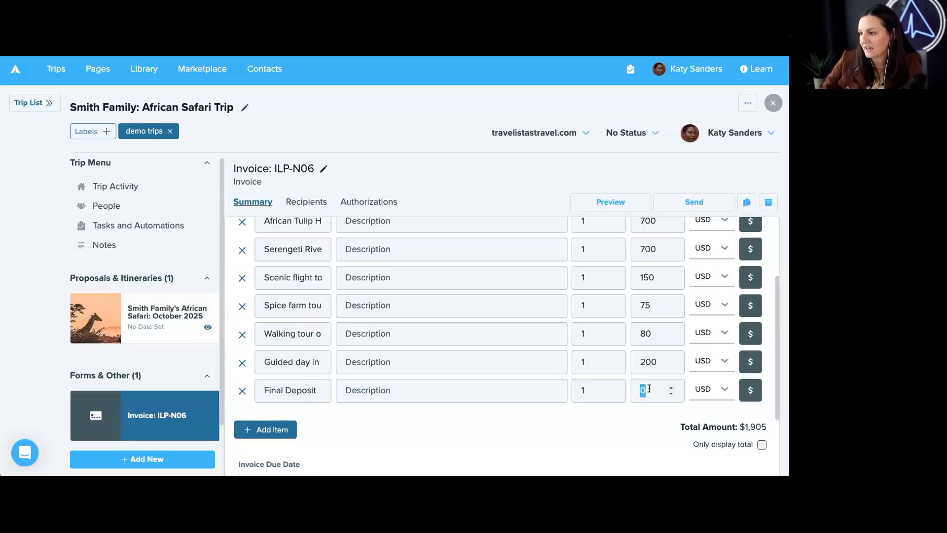
{"action": "type", "text": "2"}
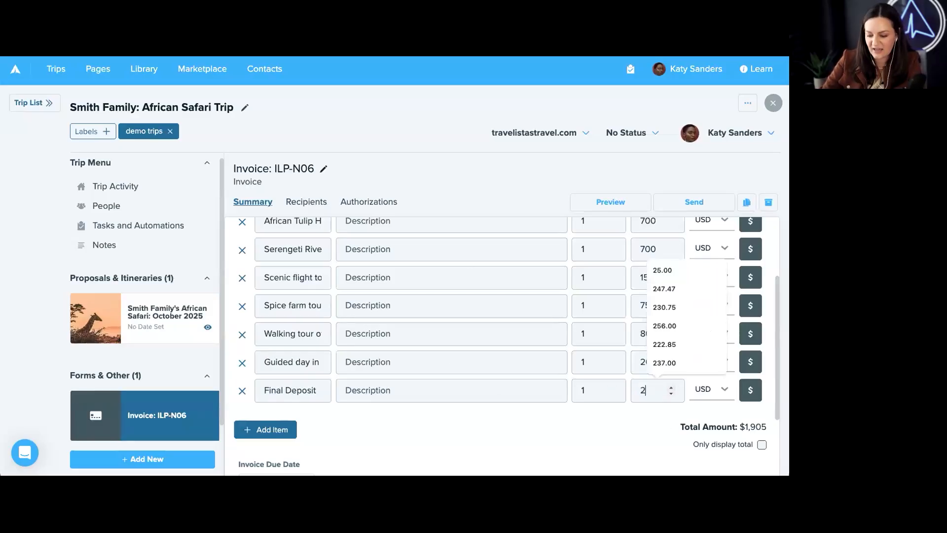
{"action": "type", "text": "000"}
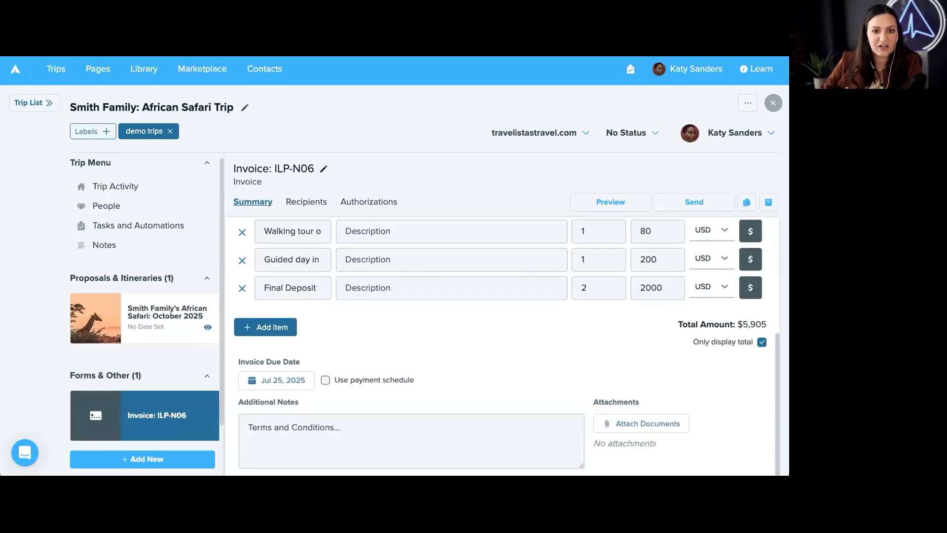
{"action": "mouse_move", "coordinate": [368, 315]}
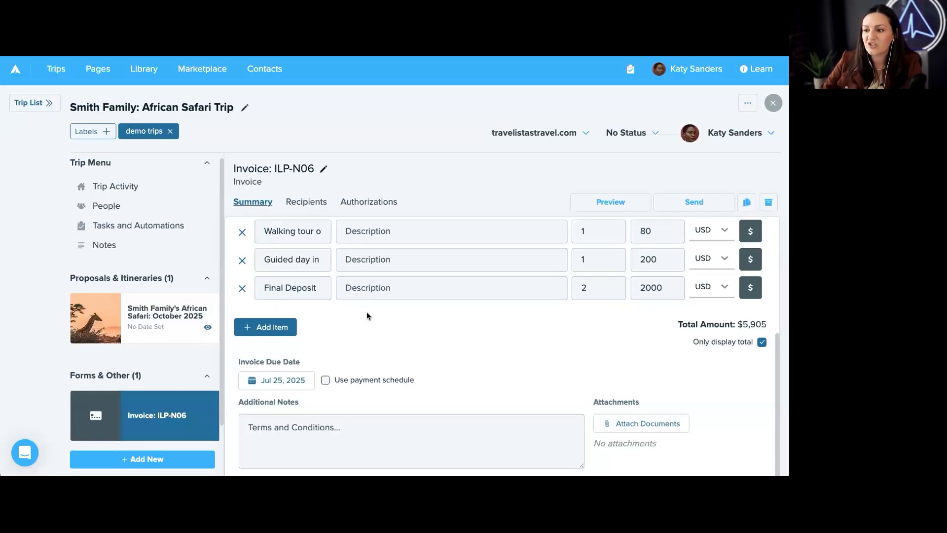
{"action": "mouse_move", "coordinate": [368, 328]}
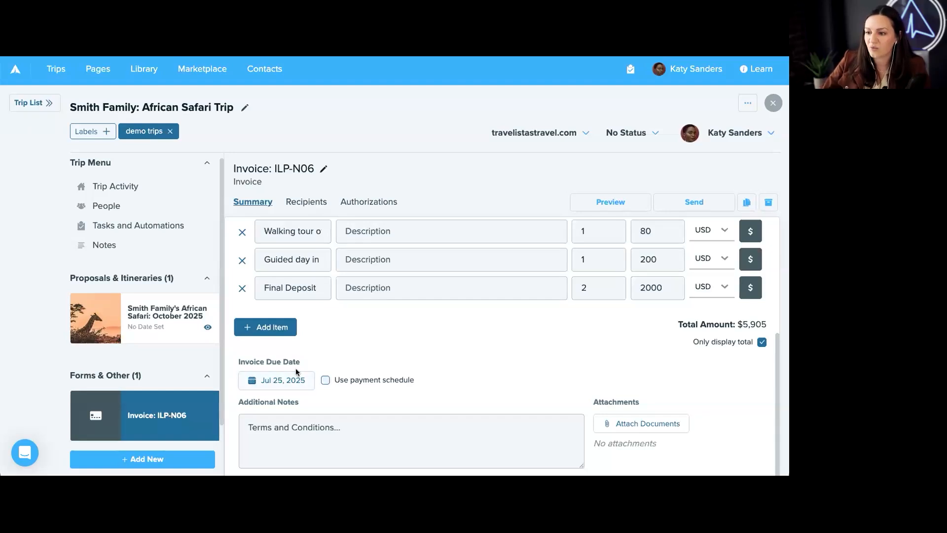
Enable a payment schedule with First Deposit and Final installments, then preview the invoice.
{"action": "left_click", "coordinate": [325, 380]}
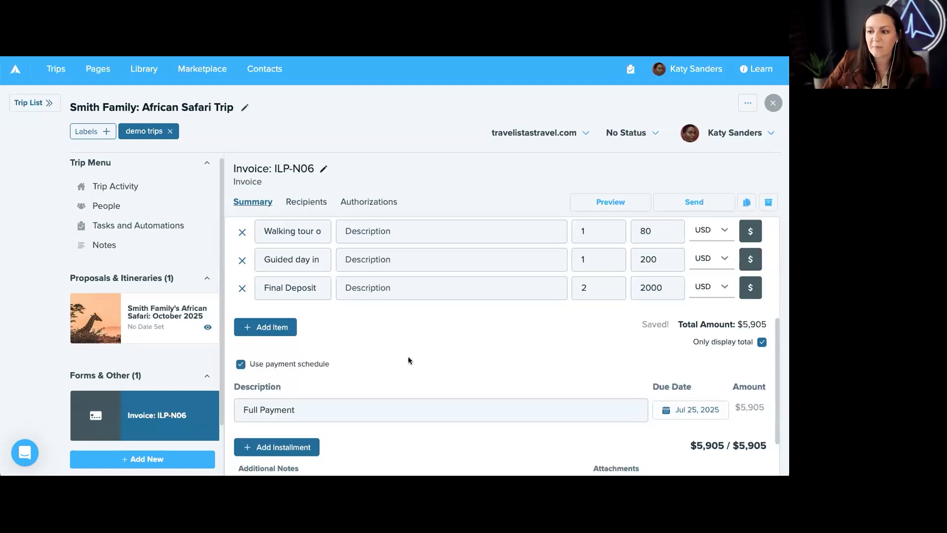
{"action": "scroll", "scroll_direction": "down", "scroll_amount": 3}
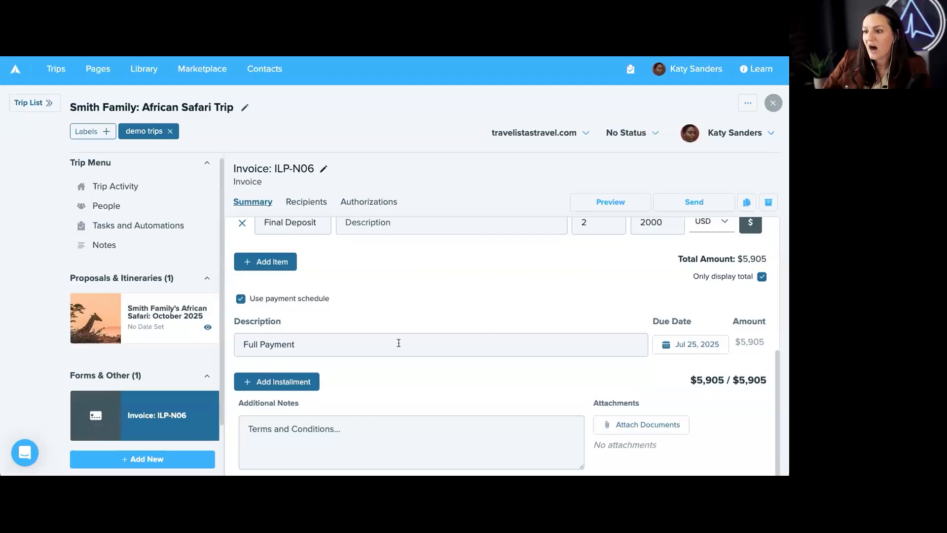
{"action": "left_click", "coordinate": [276, 381]}
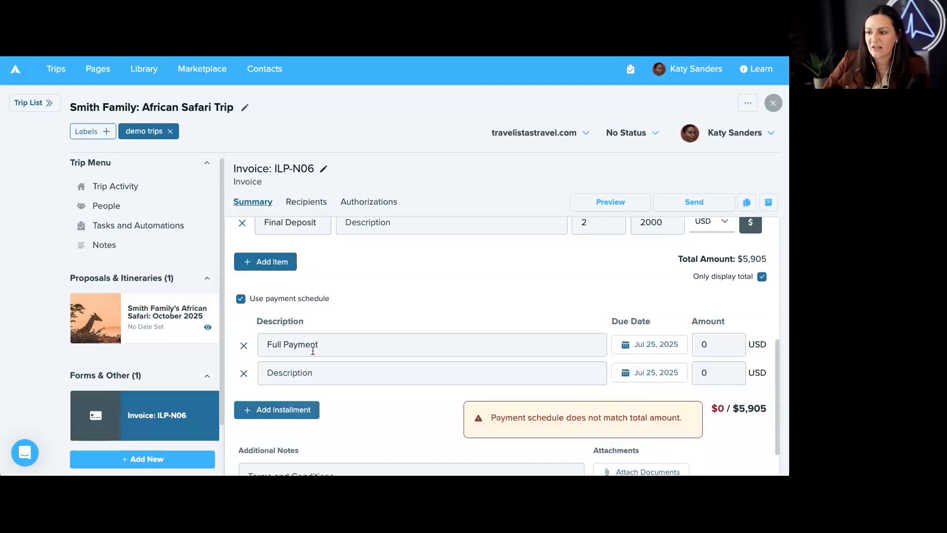
{"action": "double_click", "coordinate": [292, 344]}
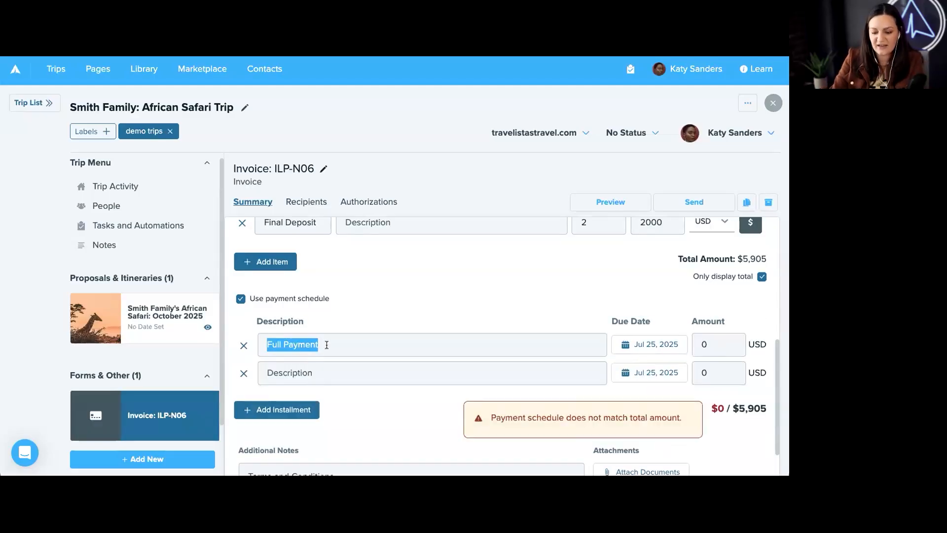
{"action": "type", "text": "First Deposit"}
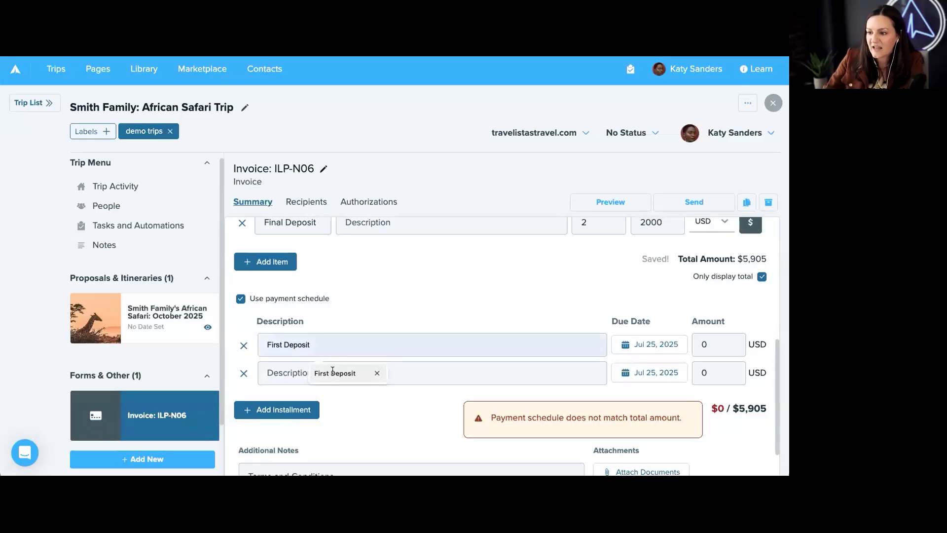
{"action": "type", "text": "Final"}
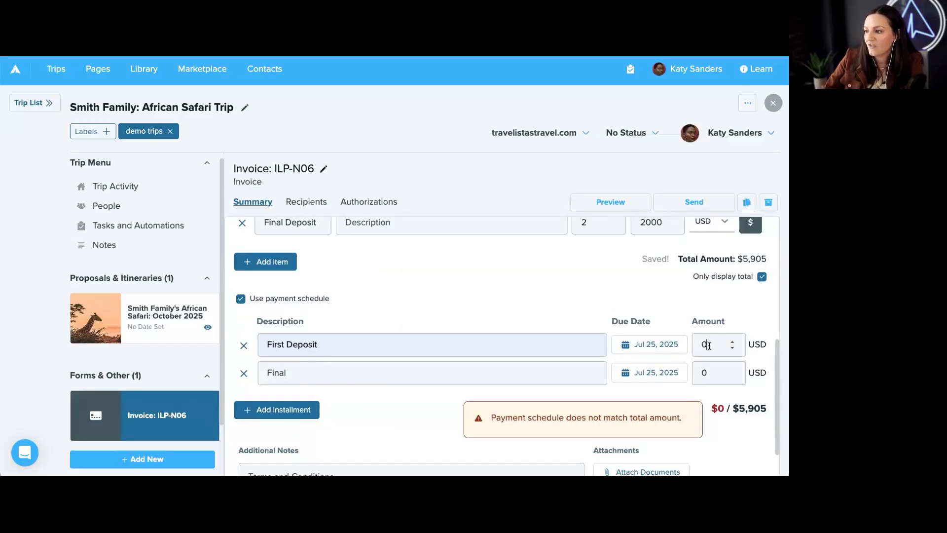
{"action": "left_click", "coordinate": [610, 202]}
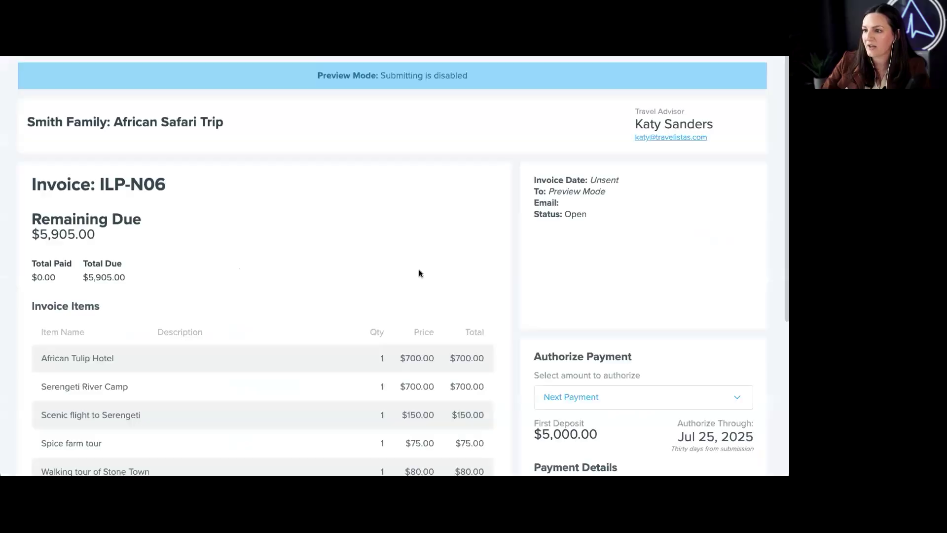
Scroll the invoice preview and switch Authorize Payment to a custom amount.
{"action": "scroll", "scroll_direction": "down", "scroll_amount": 3}
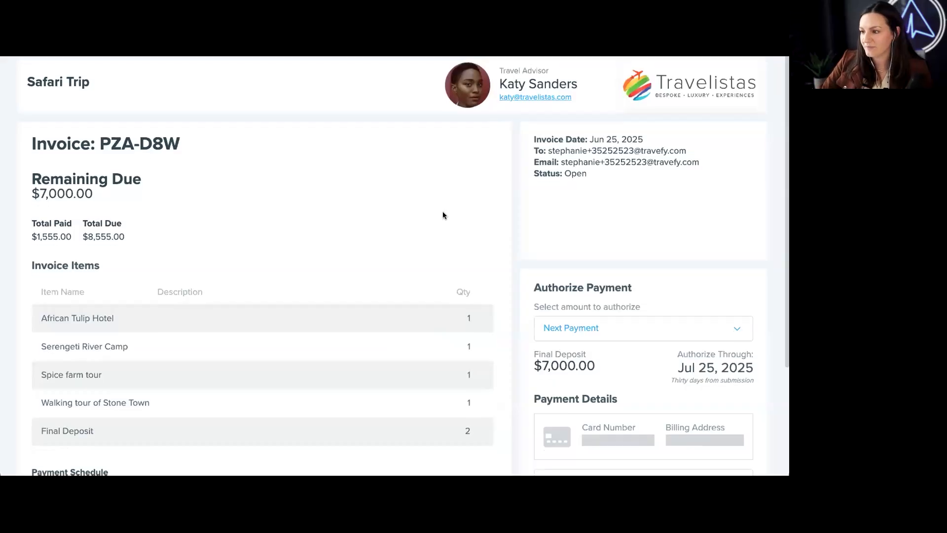
{"action": "scroll", "scroll_direction": "down", "scroll_amount": 3}
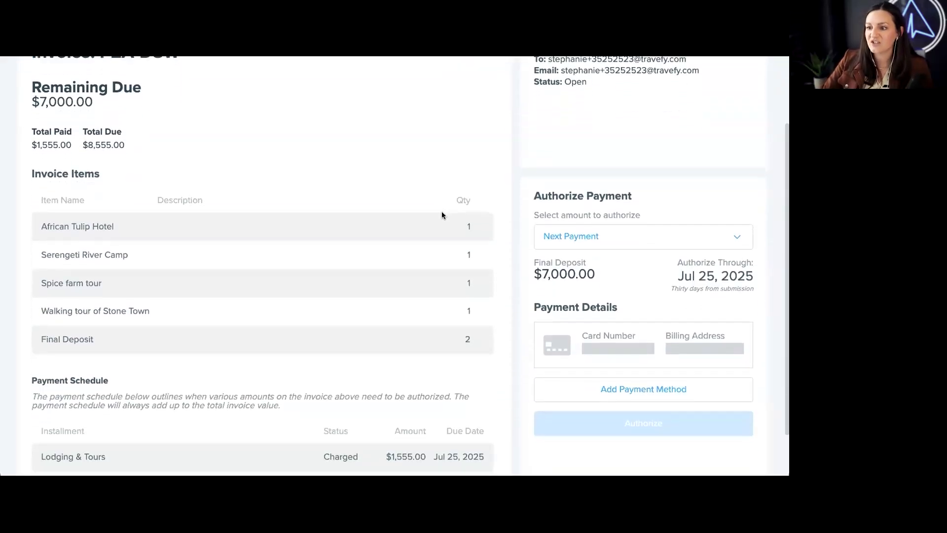
{"action": "scroll", "scroll_direction": "down", "scroll_amount": 3}
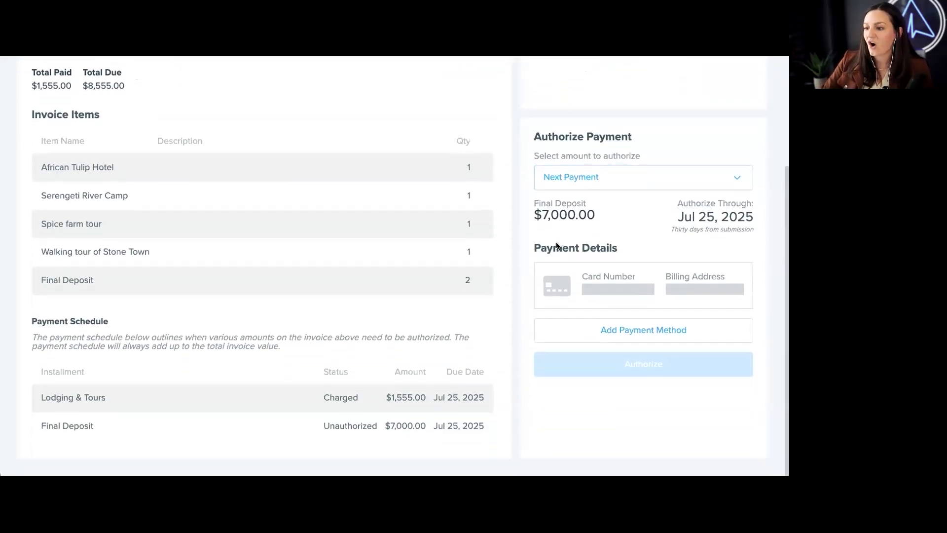
{"action": "scroll", "scroll_direction": "up", "scroll_amount": 3}
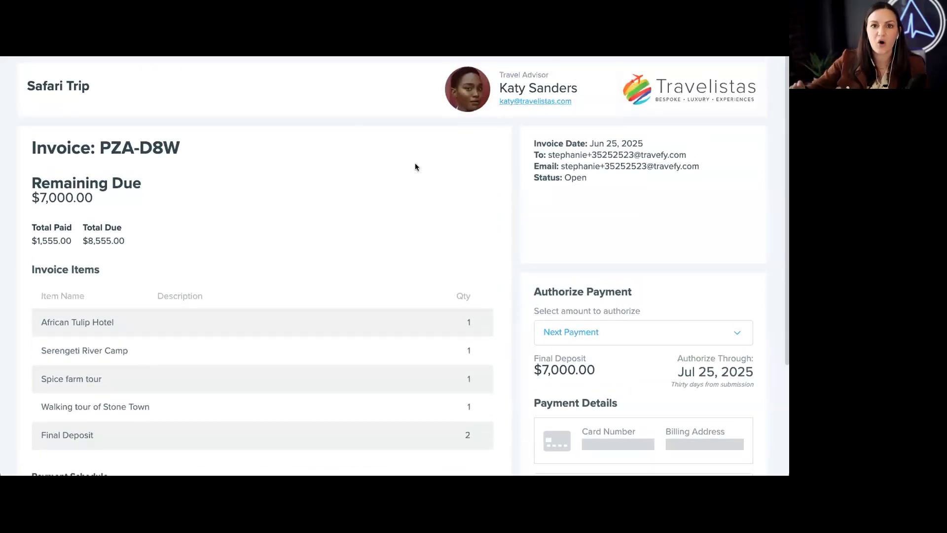
{"action": "scroll", "scroll_direction": "down", "scroll_amount": 3}
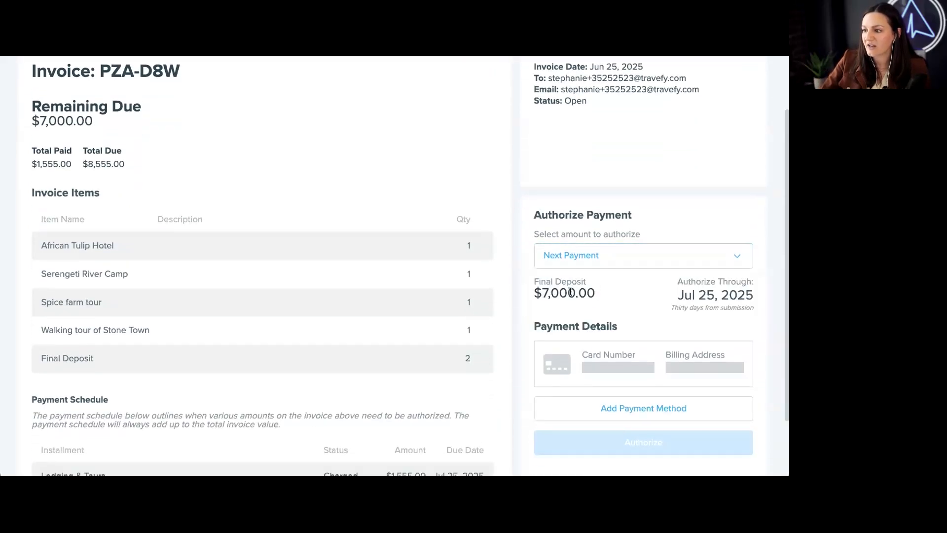
{"action": "left_click", "coordinate": [643, 254]}
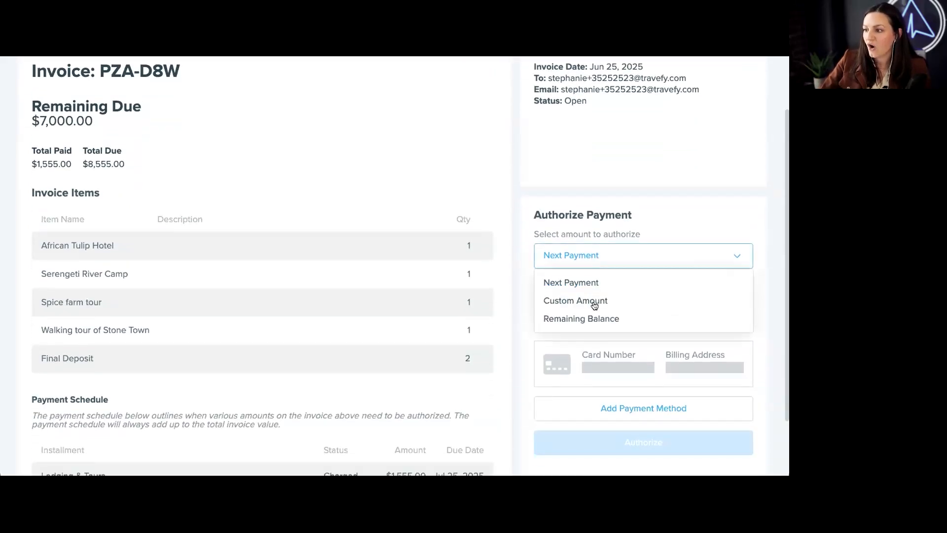
{"action": "left_click", "coordinate": [575, 300]}
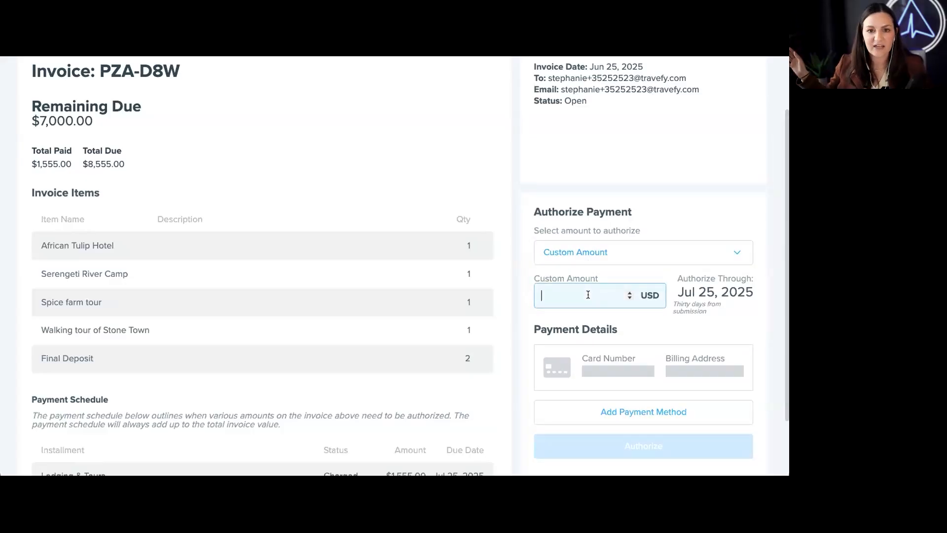
{"action": "type", "text": "0"}
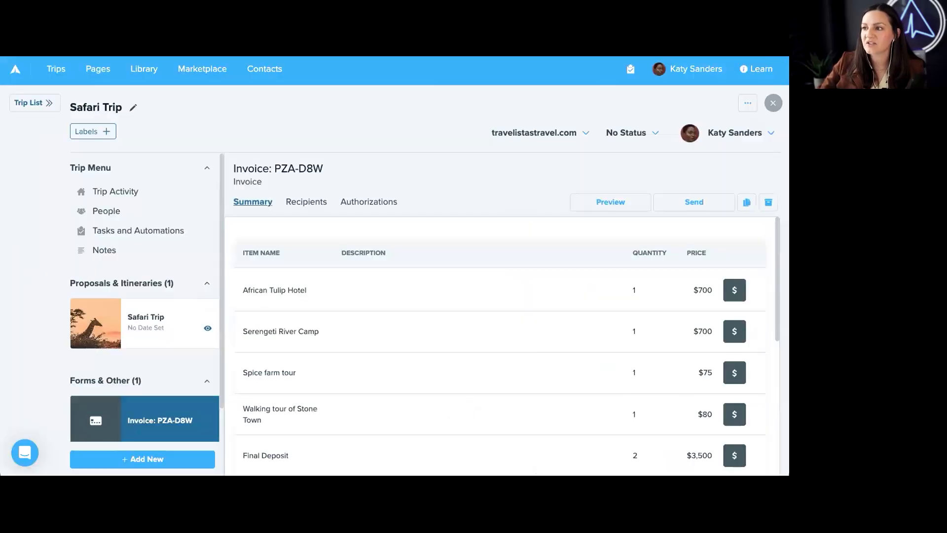
{"action": "mouse_move", "coordinate": [376, 205]}
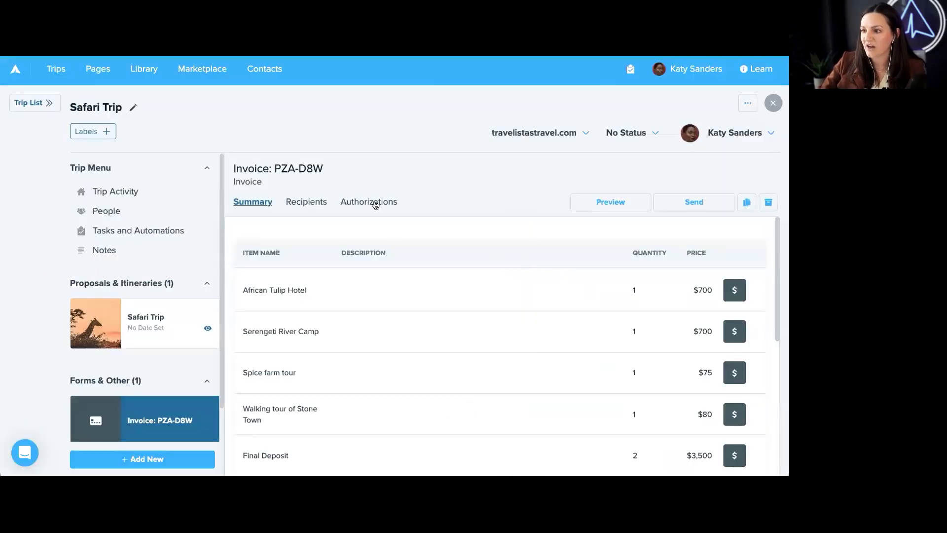
View the invoice's payment authorizations and open the Final Deposit row's options.
{"action": "left_click", "coordinate": [368, 202]}
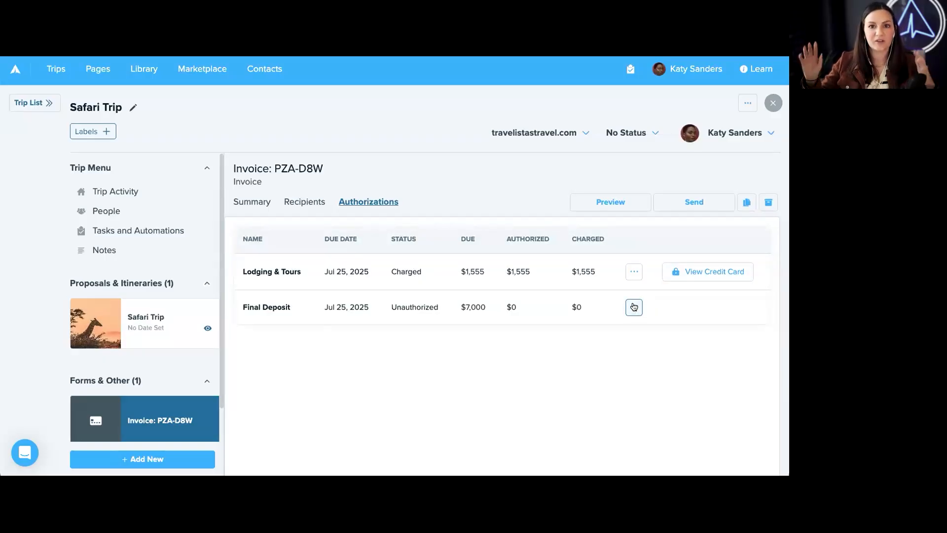
{"action": "left_click", "coordinate": [633, 307]}
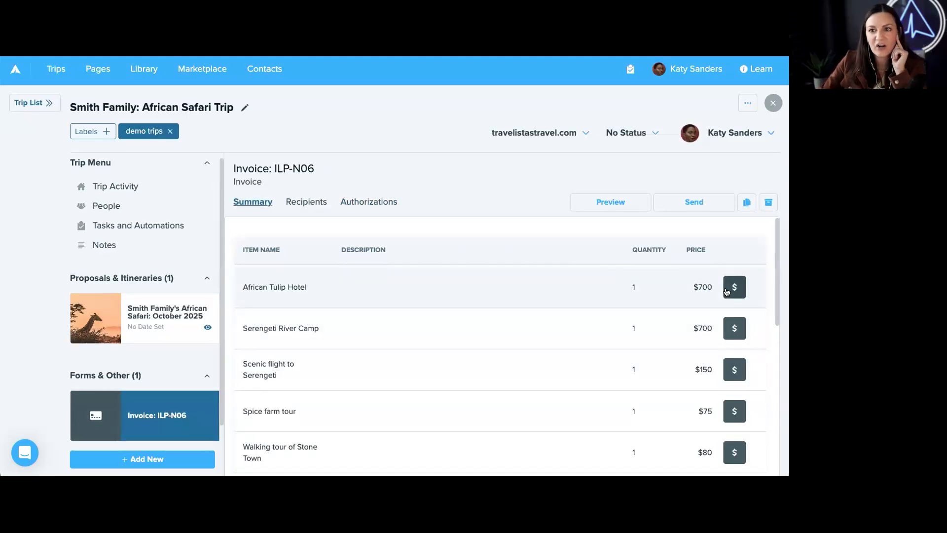
{"action": "mouse_move", "coordinate": [735, 369]}
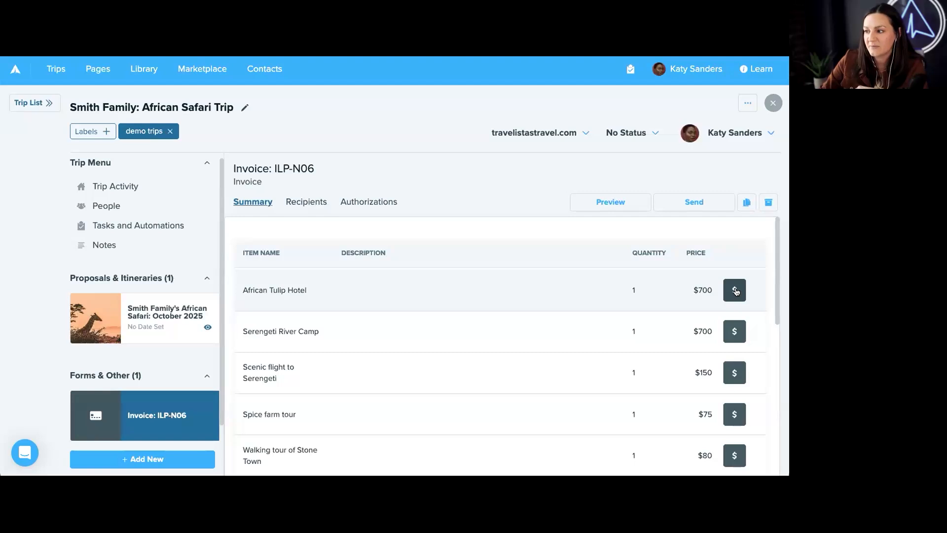
{"action": "mouse_move", "coordinate": [318, 282]}
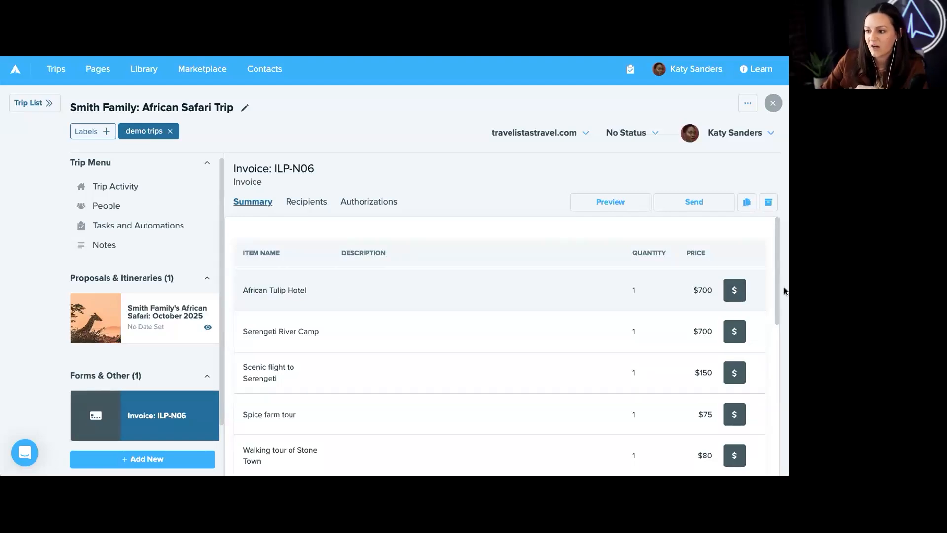
Open Add Commission Details for the $700 African Tulip Hotel item.
{"action": "left_click", "coordinate": [734, 290]}
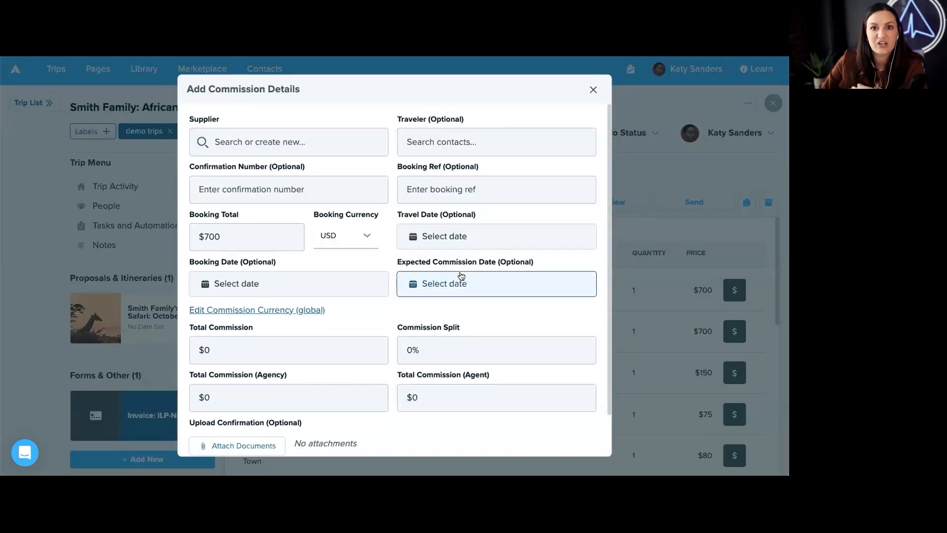
{"action": "mouse_move", "coordinate": [457, 275]}
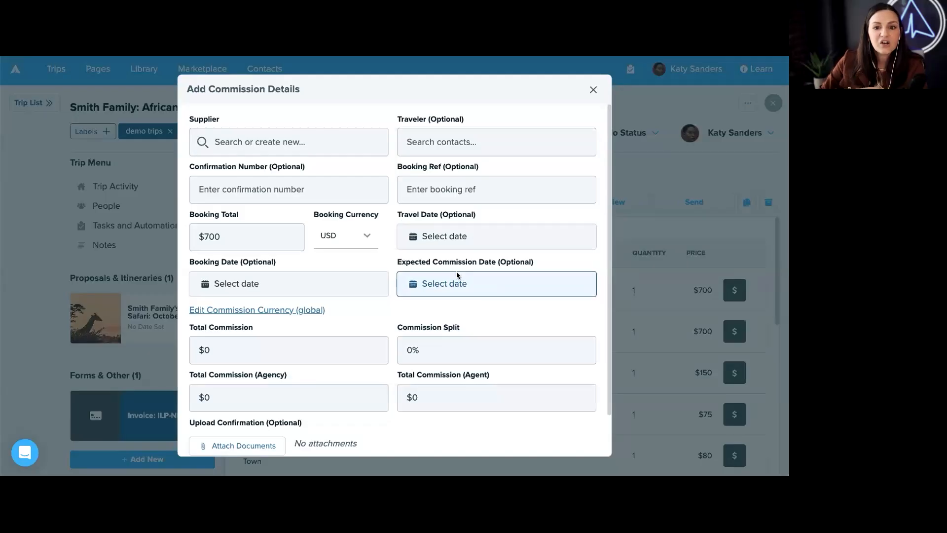
{"action": "scroll", "scroll_direction": "down", "scroll_amount": 3}
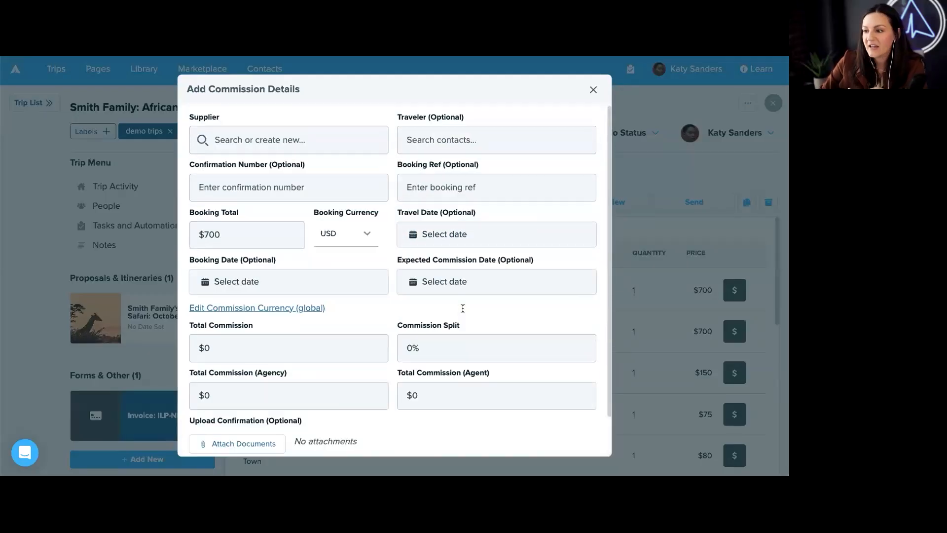
{"action": "left_click", "coordinate": [592, 90]}
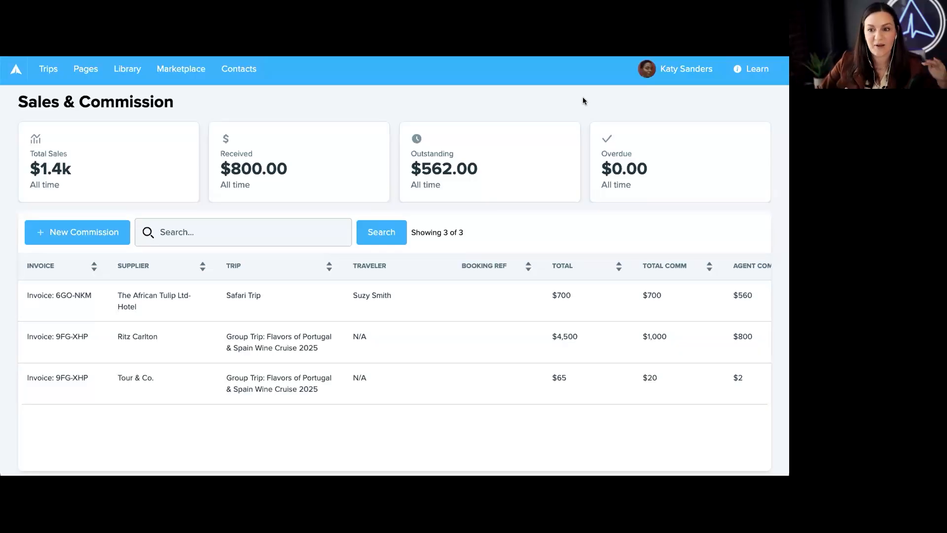
{"action": "mouse_move", "coordinate": [128, 301]}
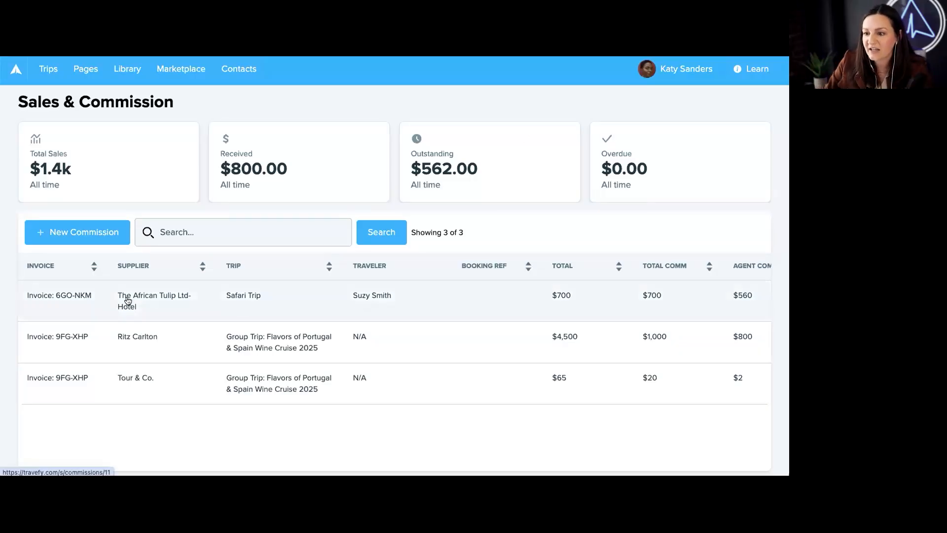
Scroll the commission table right and open the African Tulip entry's options menu.
{"action": "scroll", "scroll_direction": "right", "scroll_amount": 3}
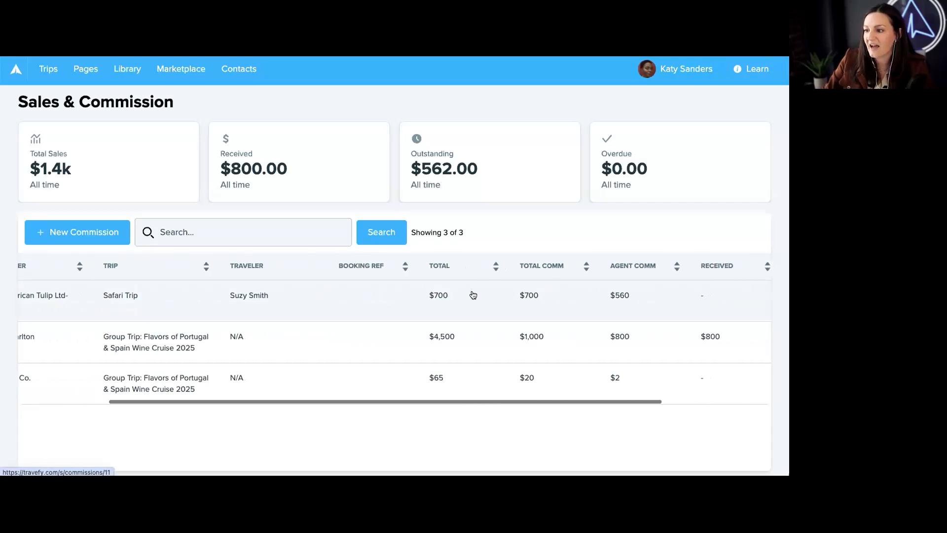
{"action": "scroll", "scroll_direction": "right", "scroll_amount": 3}
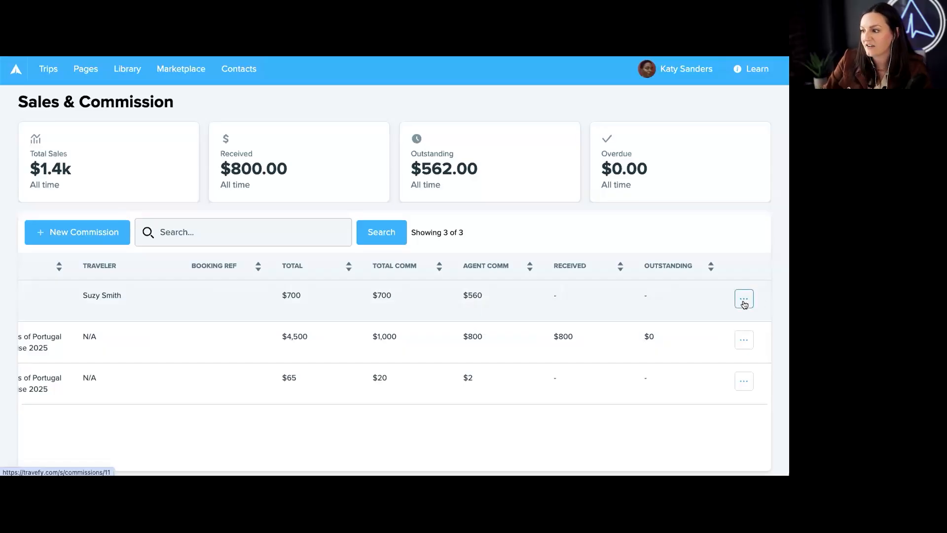
{"action": "left_click", "coordinate": [744, 339]}
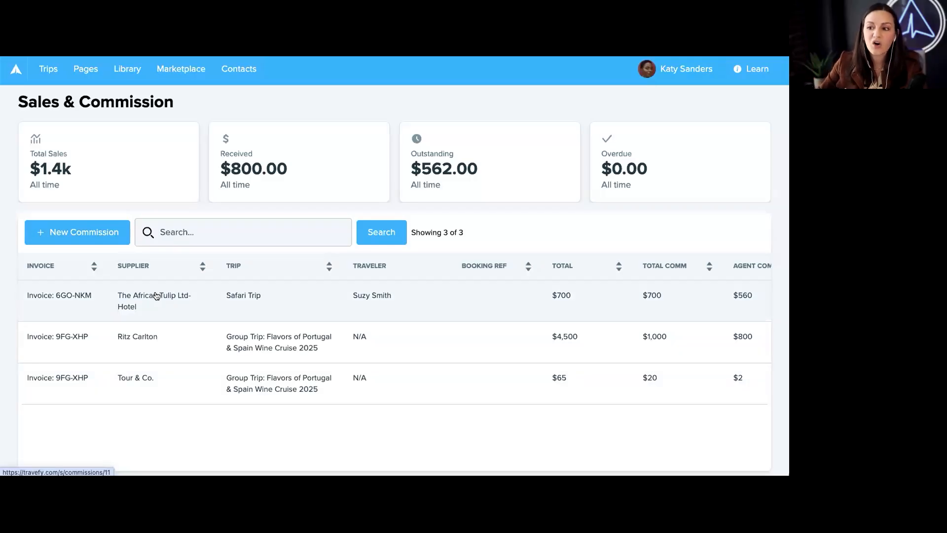
Open a blank Add New Booking form with + New Commission.
{"action": "left_click", "coordinate": [77, 232]}
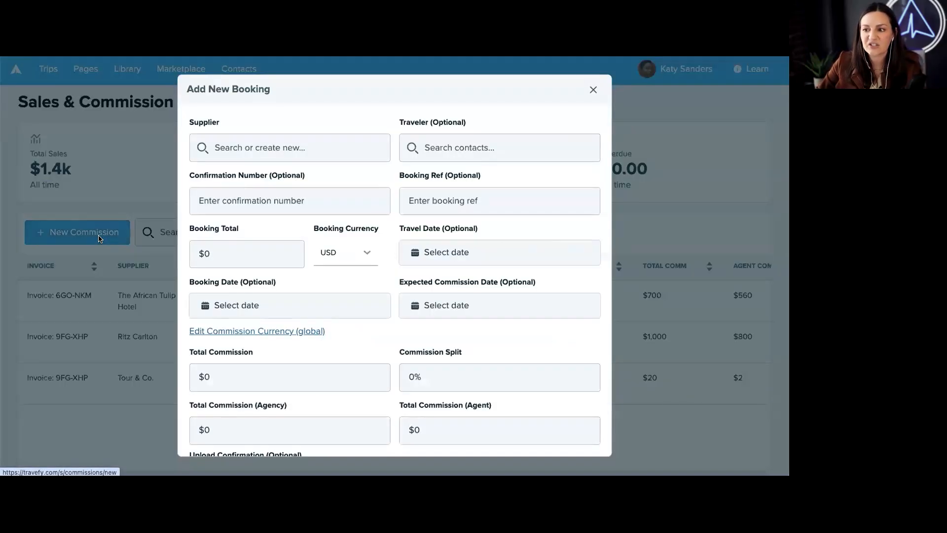
{"action": "mouse_move", "coordinate": [360, 250]}
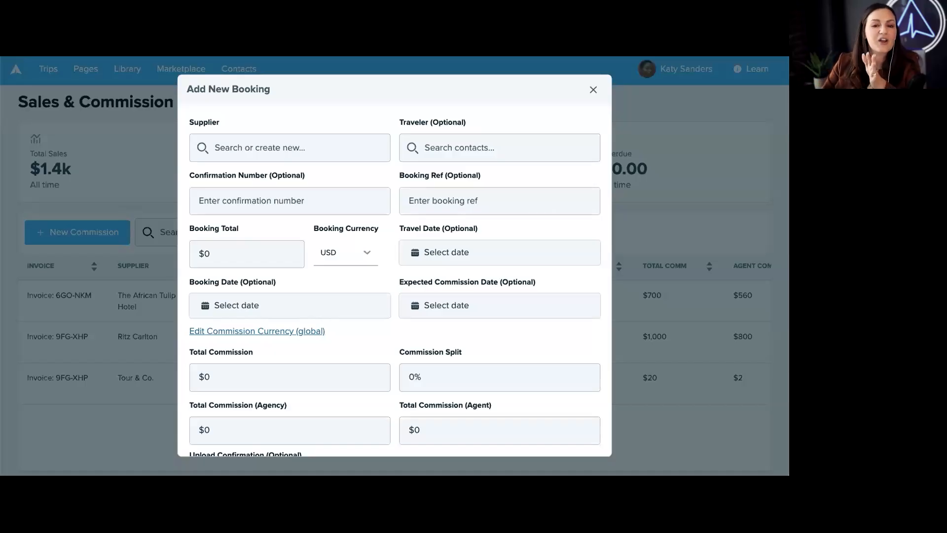
{"action": "mouse_move", "coordinate": [565, 68]}
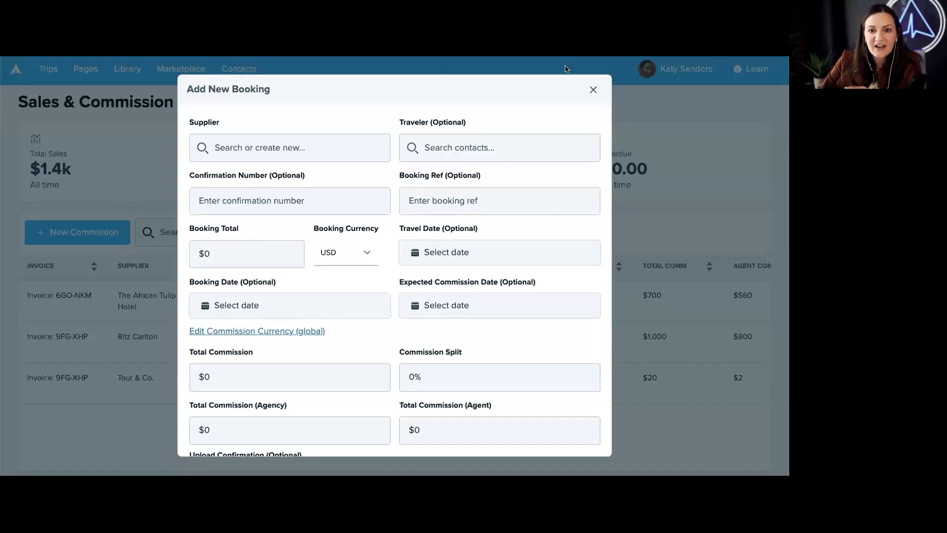
{"action": "mouse_move", "coordinate": [593, 92]}
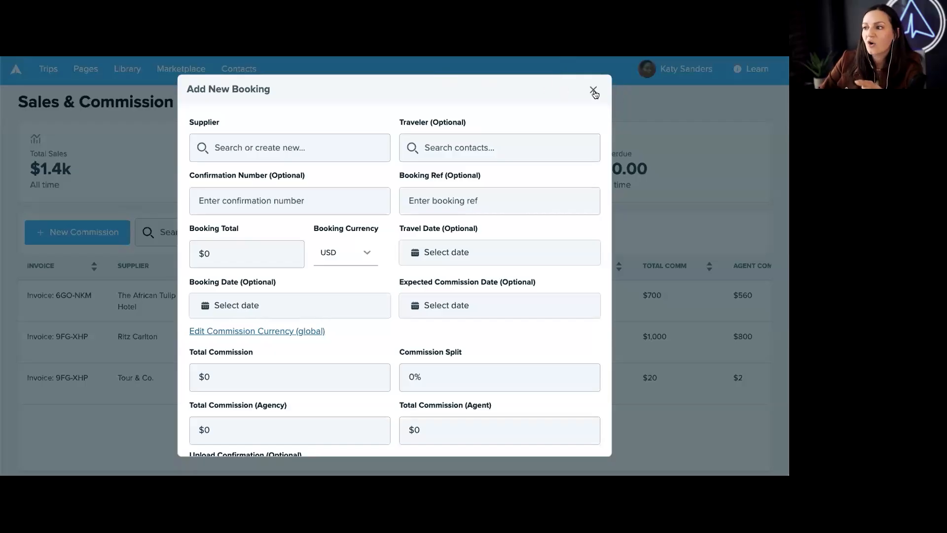
Close the Add New Booking form without saving.
{"action": "left_click", "coordinate": [594, 91]}
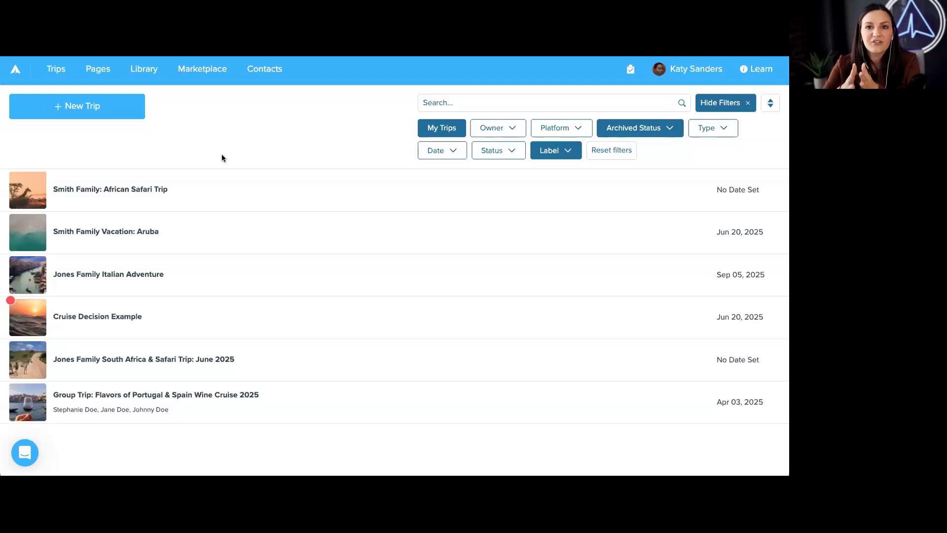
{"action": "mouse_move", "coordinate": [244, 117]}
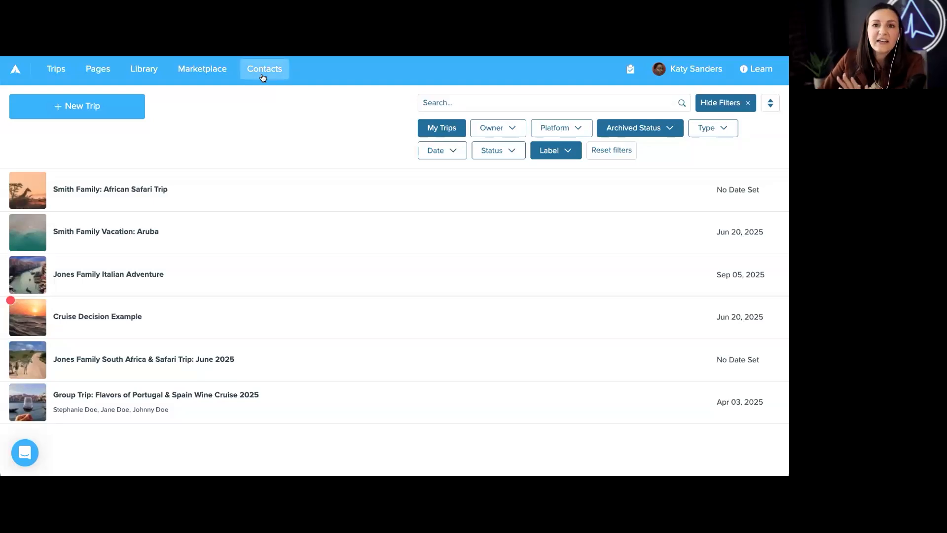
{"action": "left_click", "coordinate": [264, 68]}
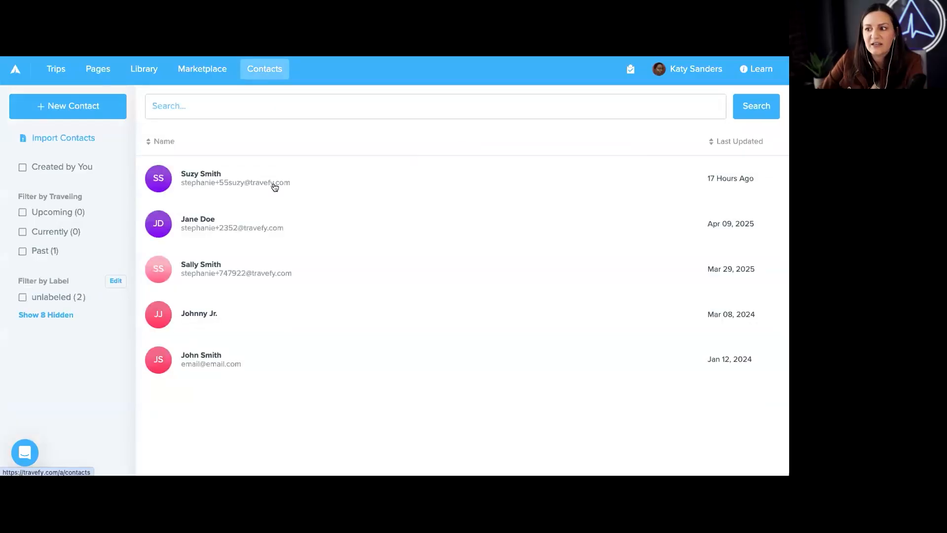
{"action": "mouse_move", "coordinate": [275, 188]}
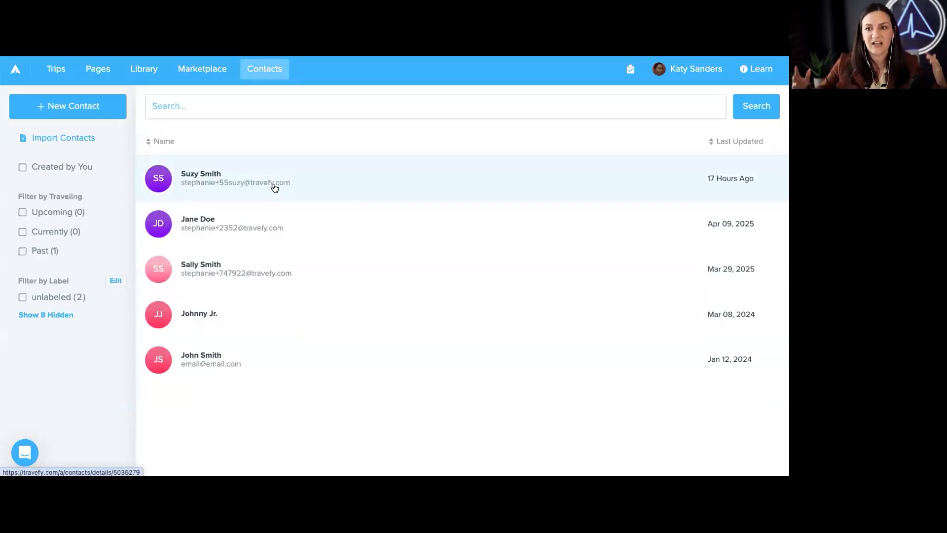
{"action": "left_click", "coordinate": [235, 183]}
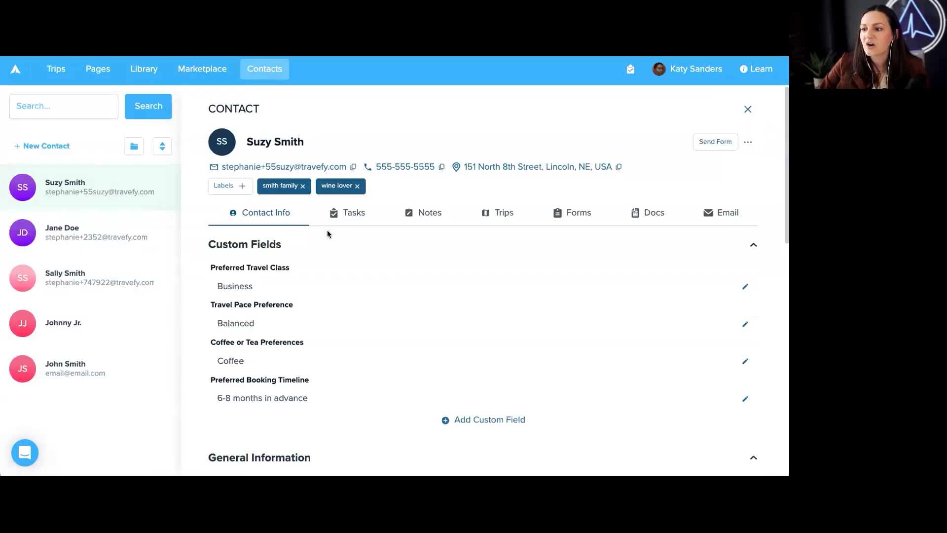
{"action": "mouse_move", "coordinate": [222, 206]}
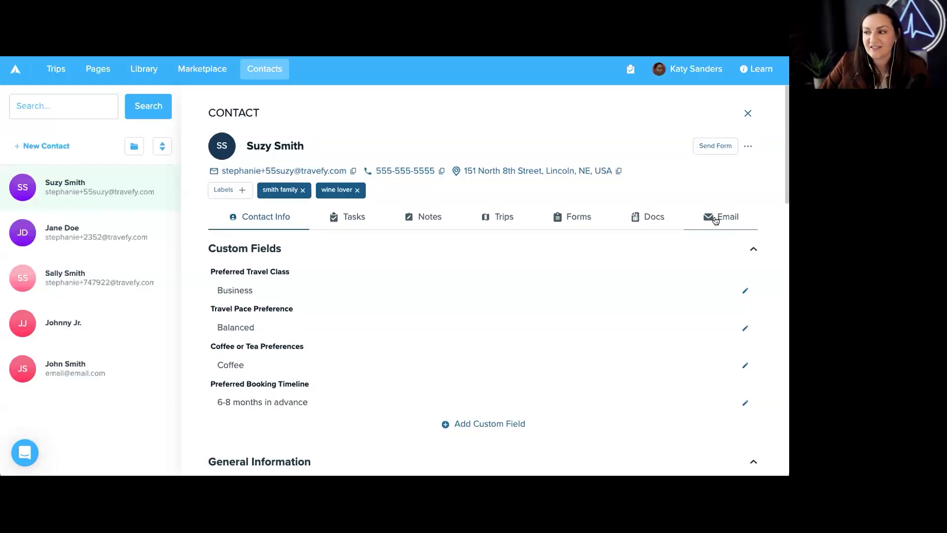
{"action": "left_click", "coordinate": [727, 216]}
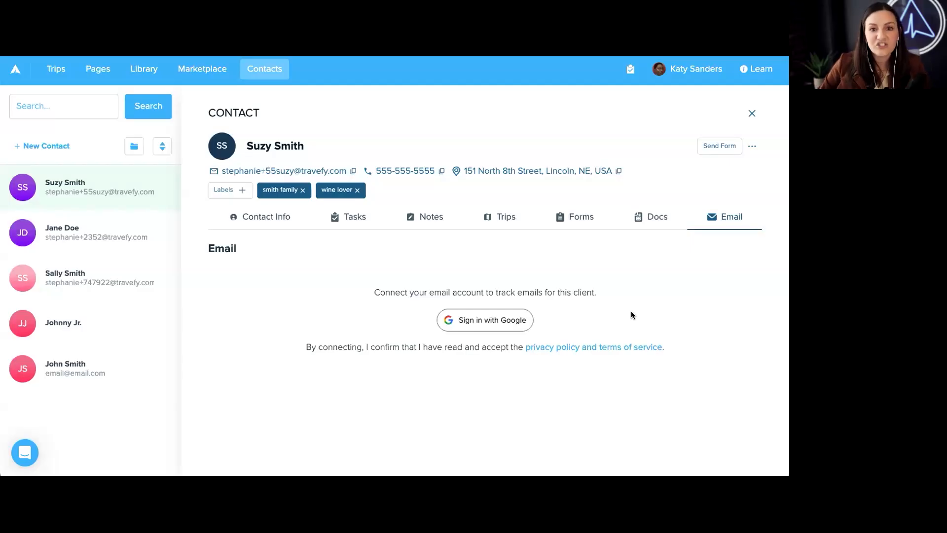
{"action": "mouse_move", "coordinate": [535, 326]}
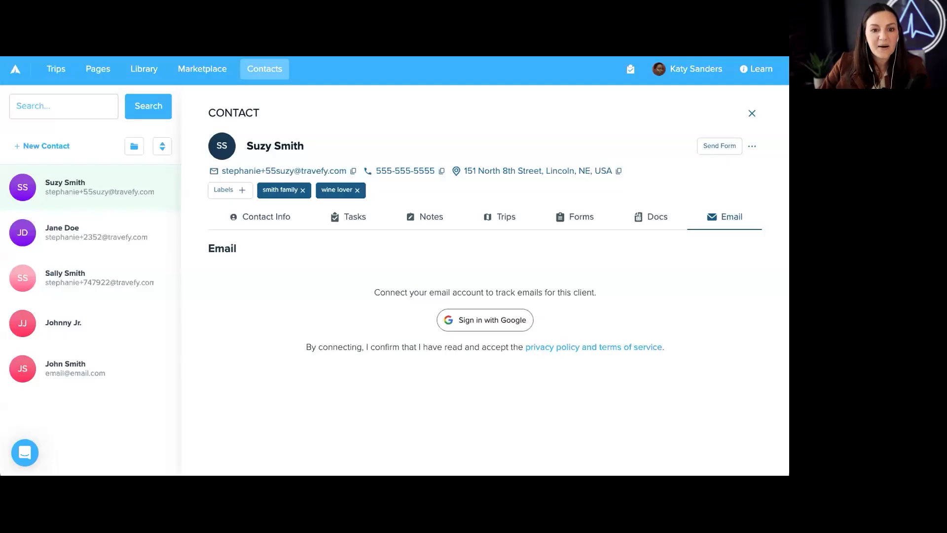
{"action": "mouse_move", "coordinate": [539, 322]}
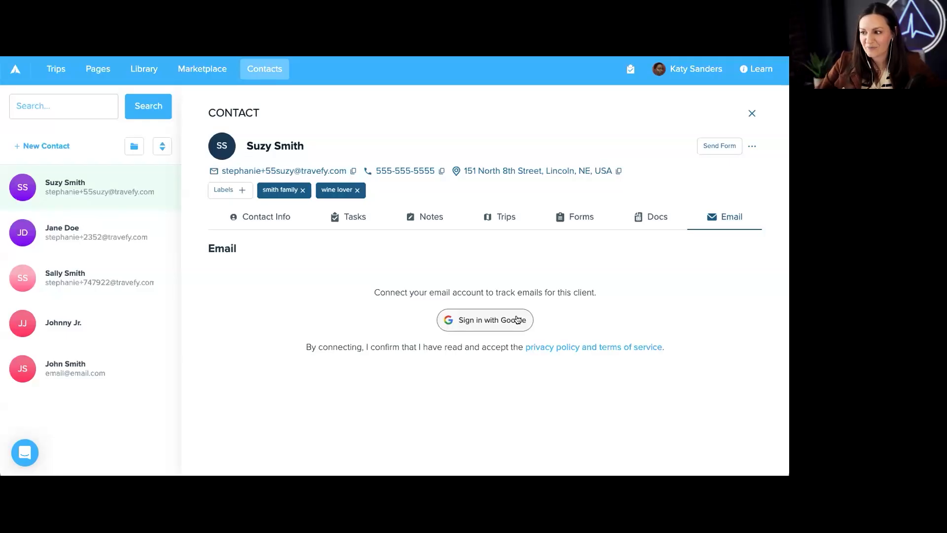
Sign in with Google and grant Travefy all requested Gmail permissions.
{"action": "left_click", "coordinate": [485, 319]}
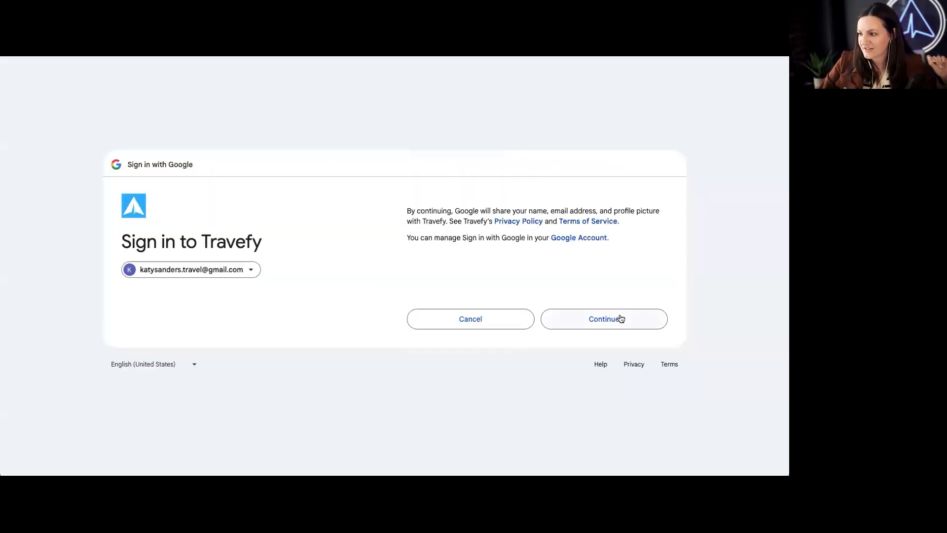
{"action": "left_click", "coordinate": [604, 318]}
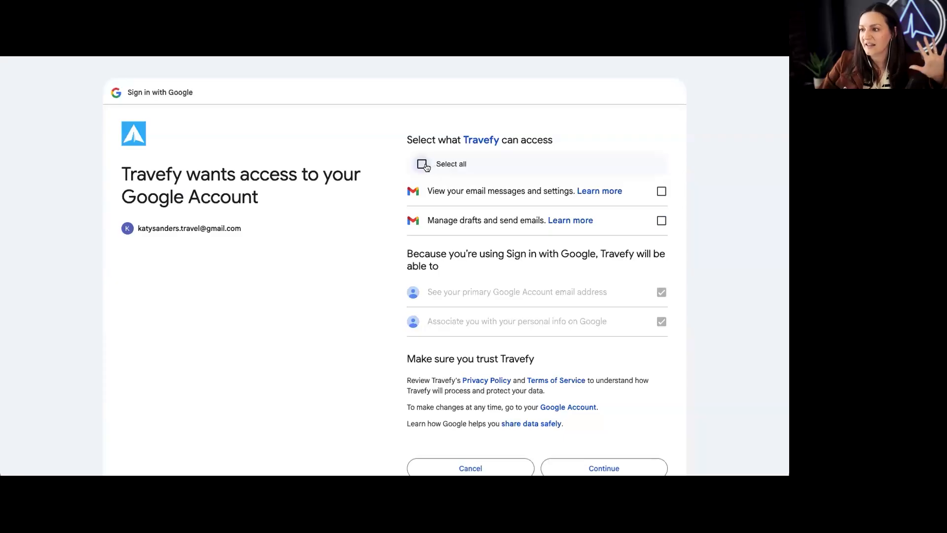
{"action": "left_click", "coordinate": [422, 165]}
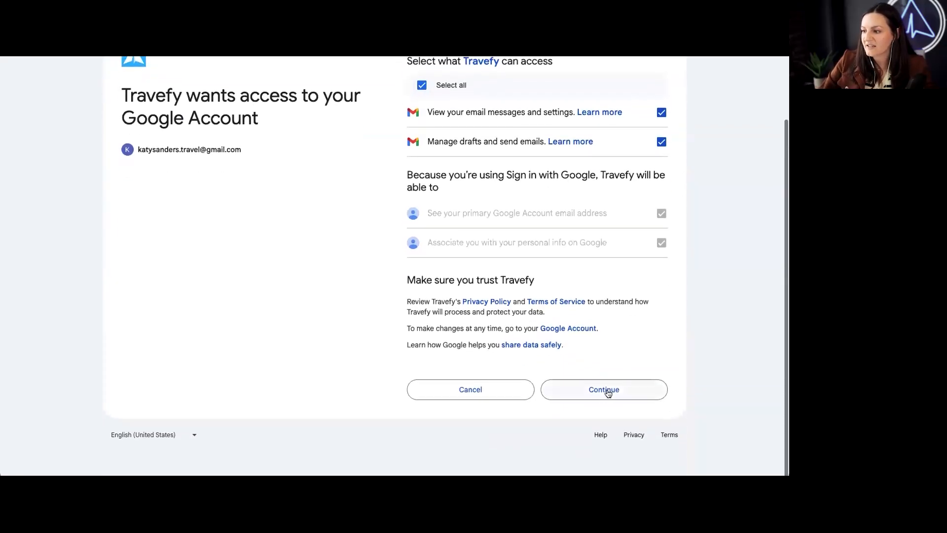
{"action": "left_click", "coordinate": [603, 389]}
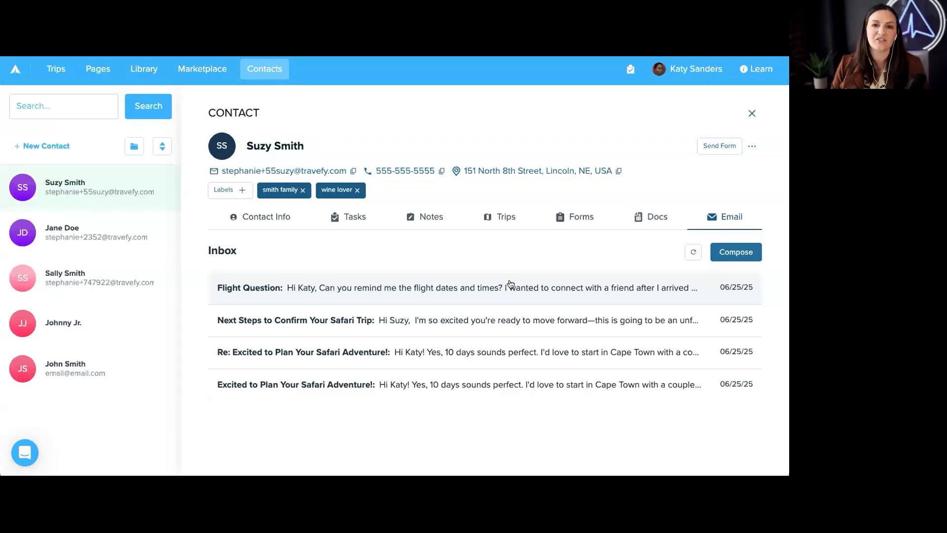
{"action": "mouse_move", "coordinate": [308, 224]}
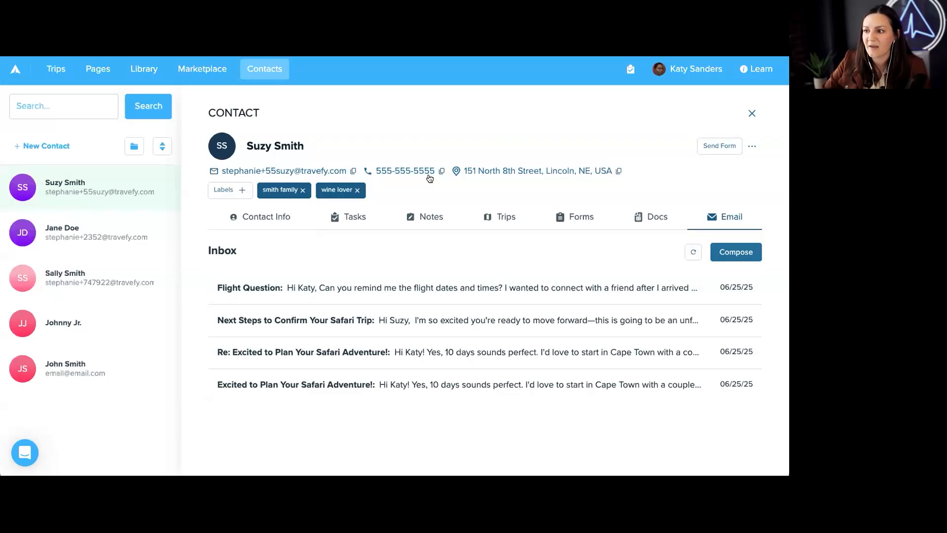
{"action": "mouse_move", "coordinate": [456, 271]}
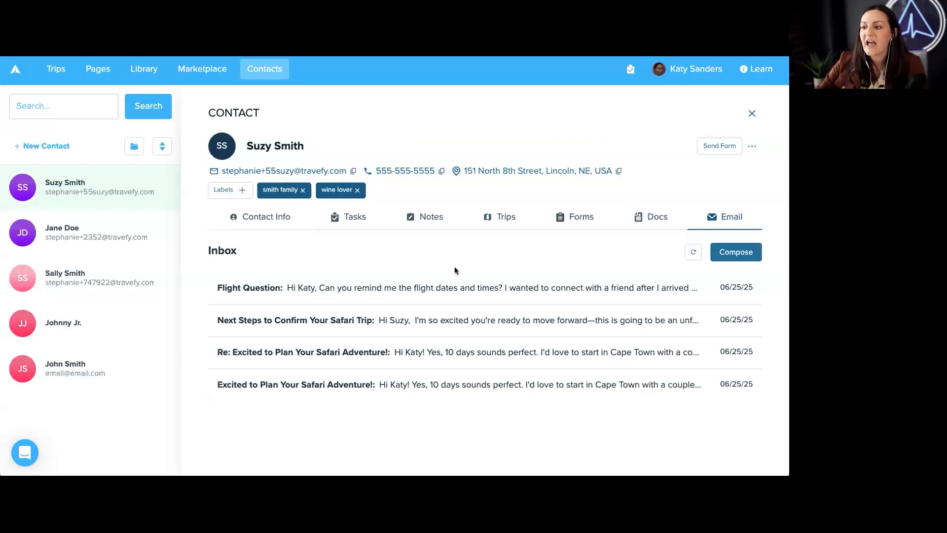
{"action": "mouse_move", "coordinate": [455, 292]}
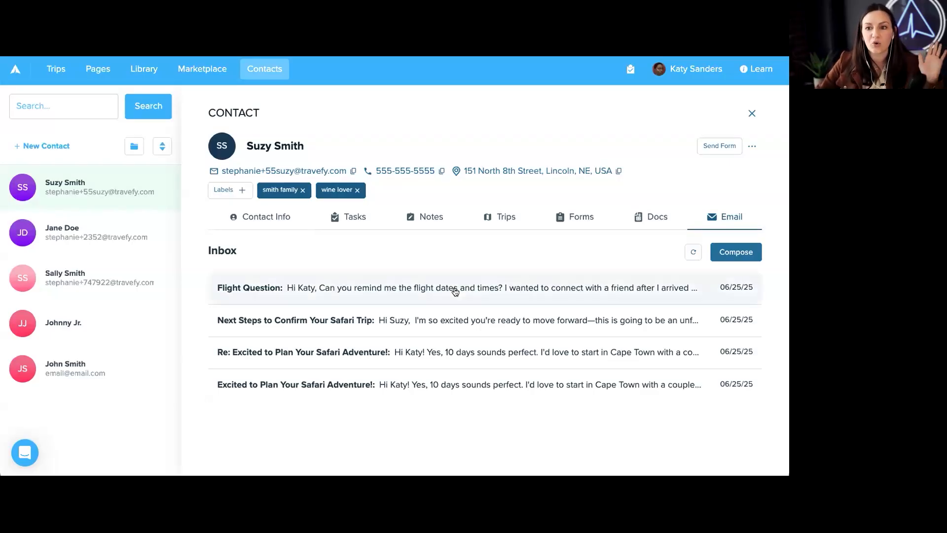
{"action": "mouse_move", "coordinate": [470, 383]}
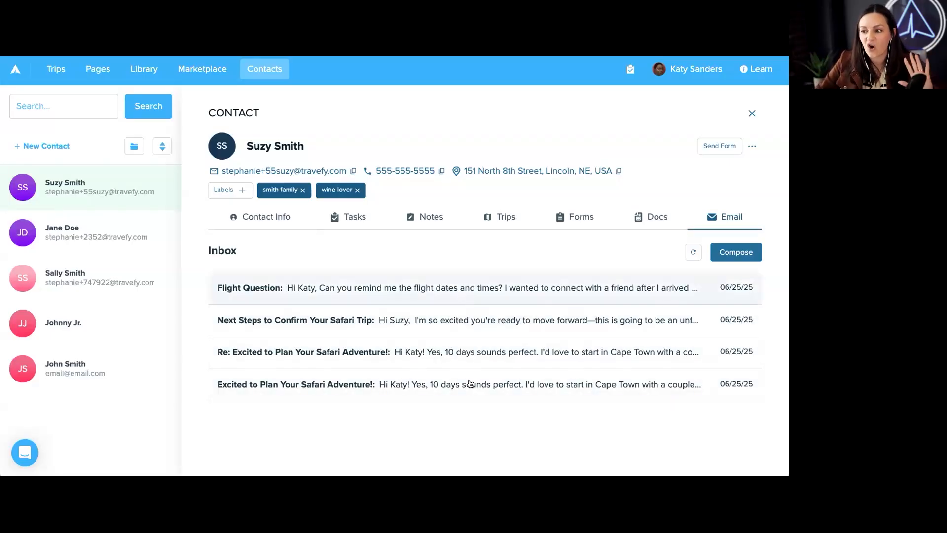
Read the 'Excited to Plan Your Safari Adventure!' email and its 'Re:' follow-up.
{"action": "left_click", "coordinate": [296, 384]}
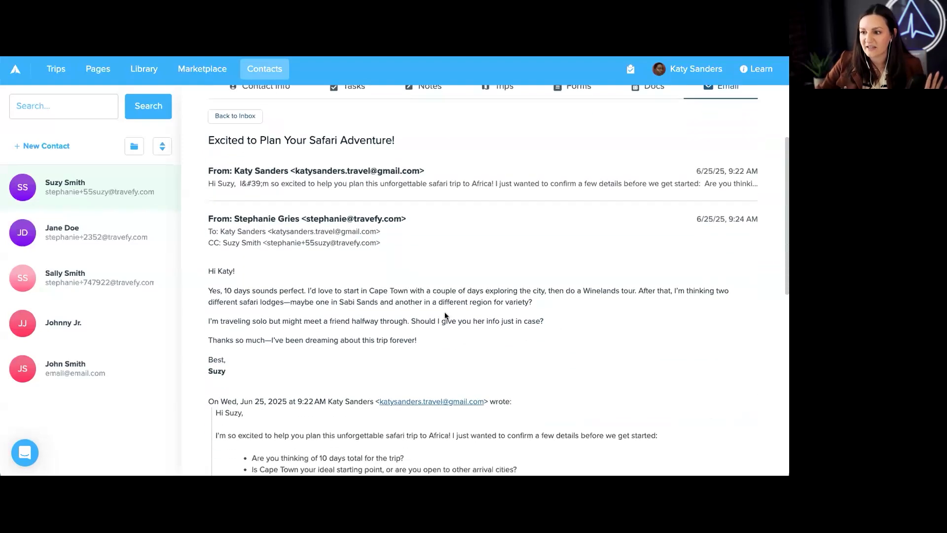
{"action": "scroll", "scroll_direction": "down", "scroll_amount": 3}
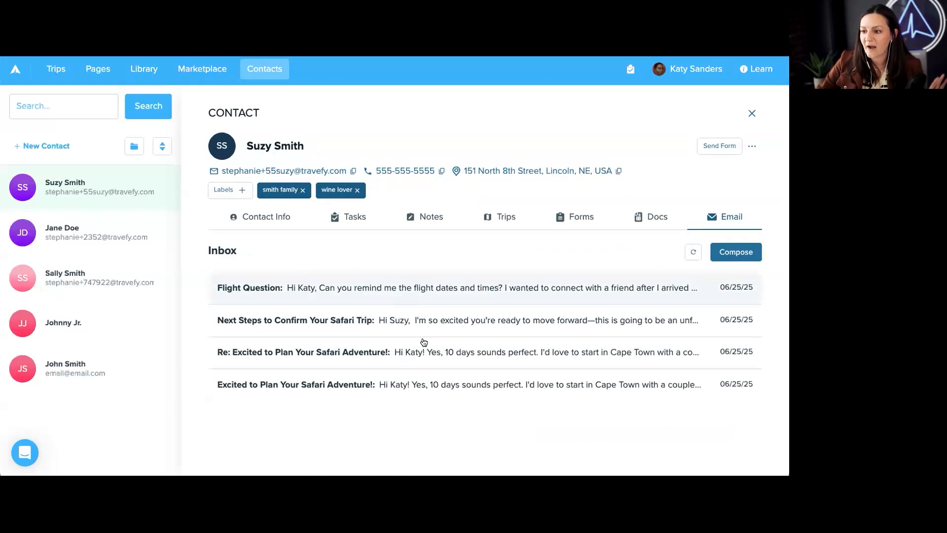
{"action": "left_click", "coordinate": [303, 352]}
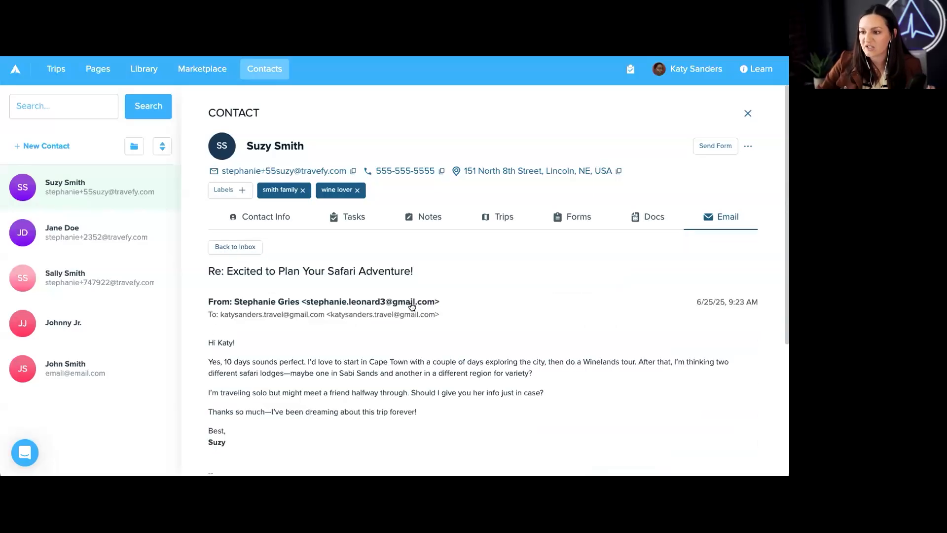
{"action": "scroll", "scroll_direction": "down", "scroll_amount": 3}
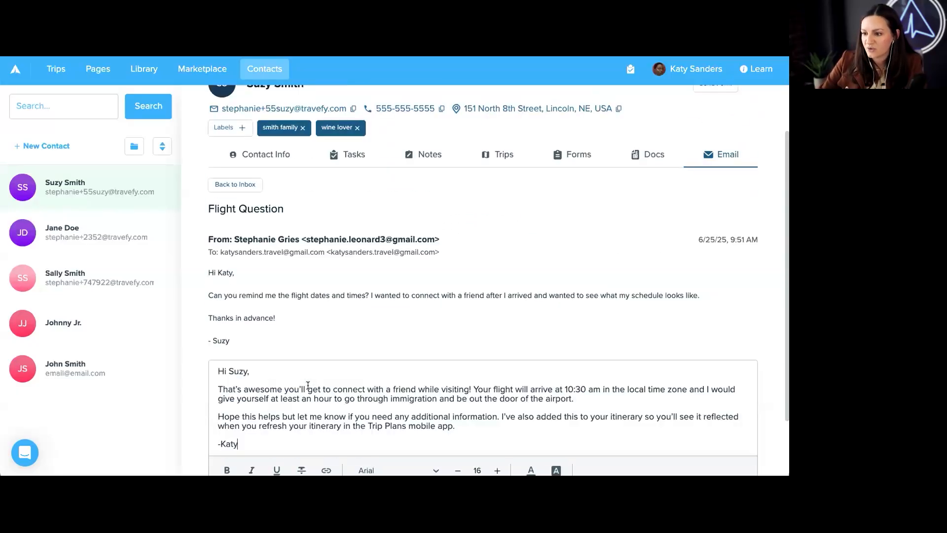
Send the Flight Question reply giving the 10:30 am arrival, then go back to the inbox.
{"action": "scroll", "scroll_direction": "down", "scroll_amount": 3}
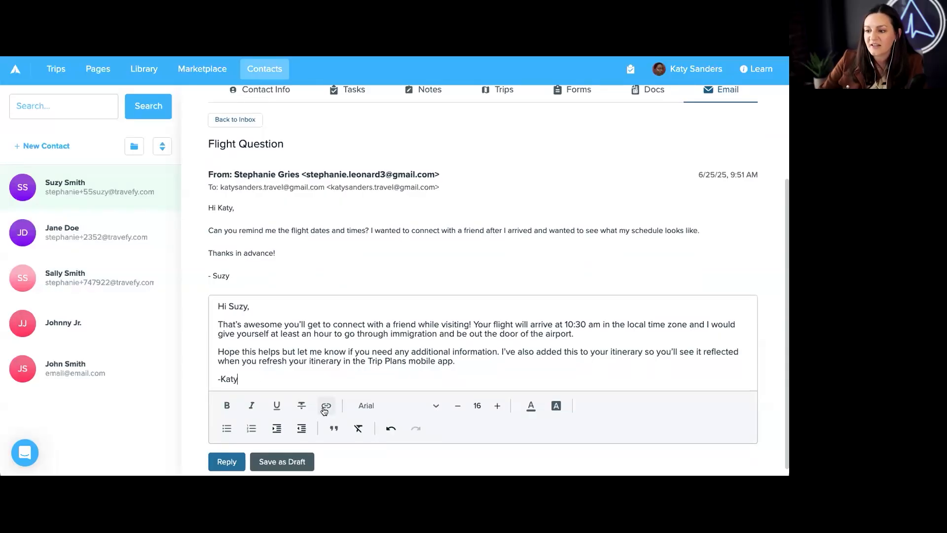
{"action": "mouse_move", "coordinate": [326, 405]}
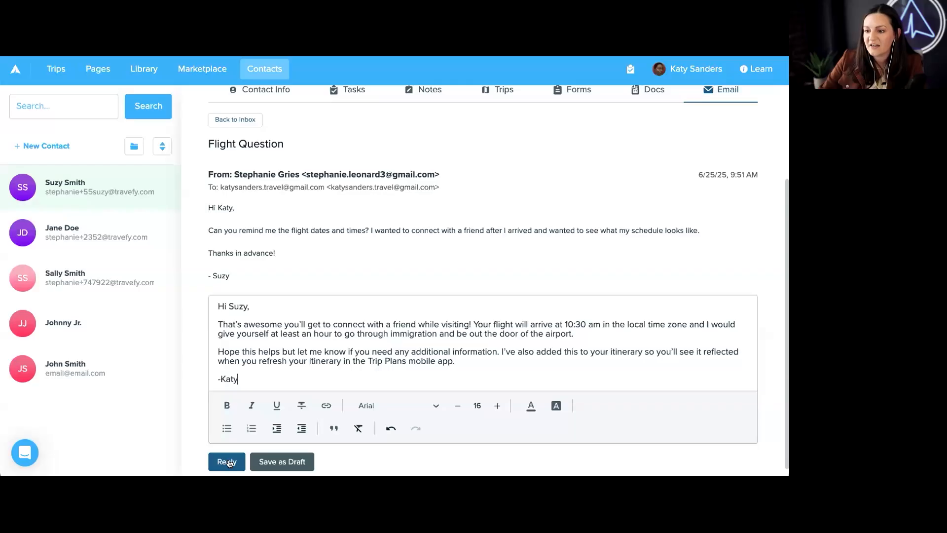
{"action": "left_click", "coordinate": [226, 462]}
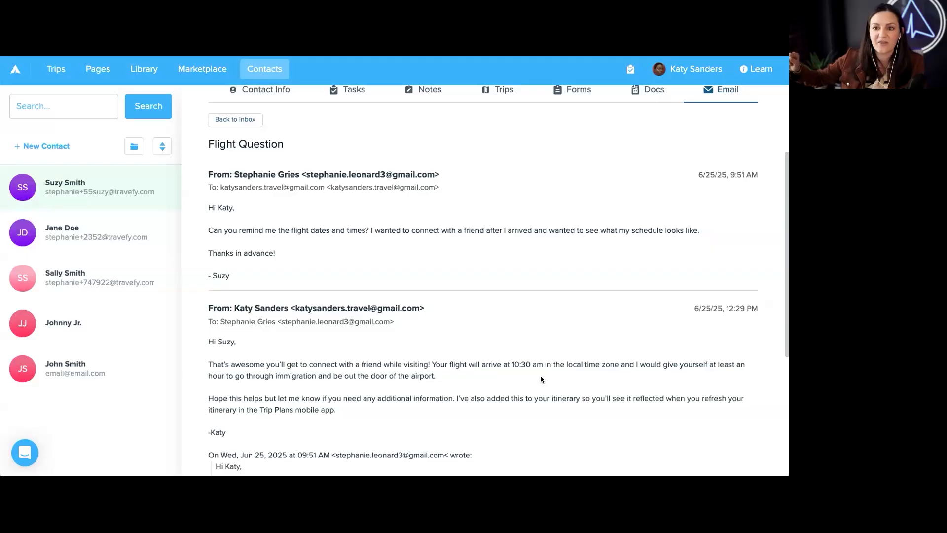
{"action": "mouse_move", "coordinate": [108, 339]}
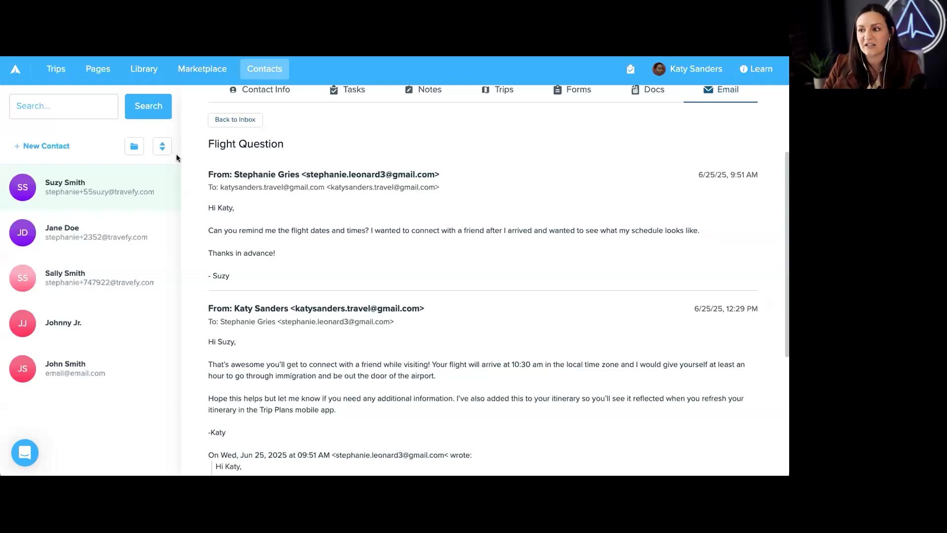
{"action": "mouse_move", "coordinate": [495, 375]}
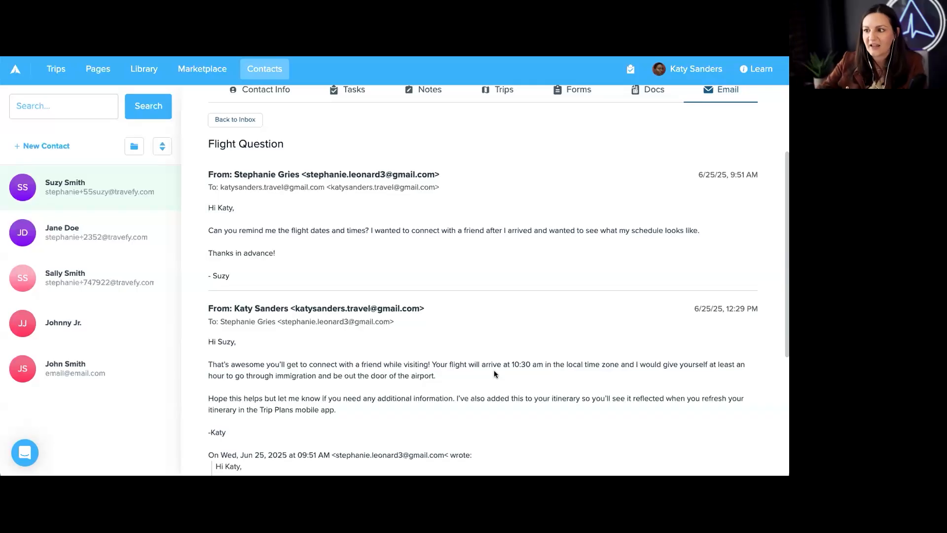
{"action": "left_click", "coordinate": [235, 120]}
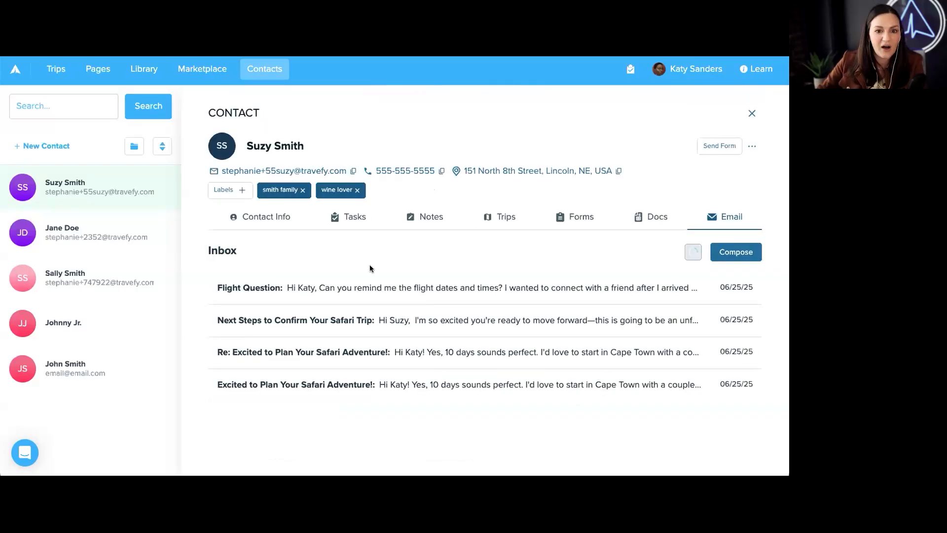